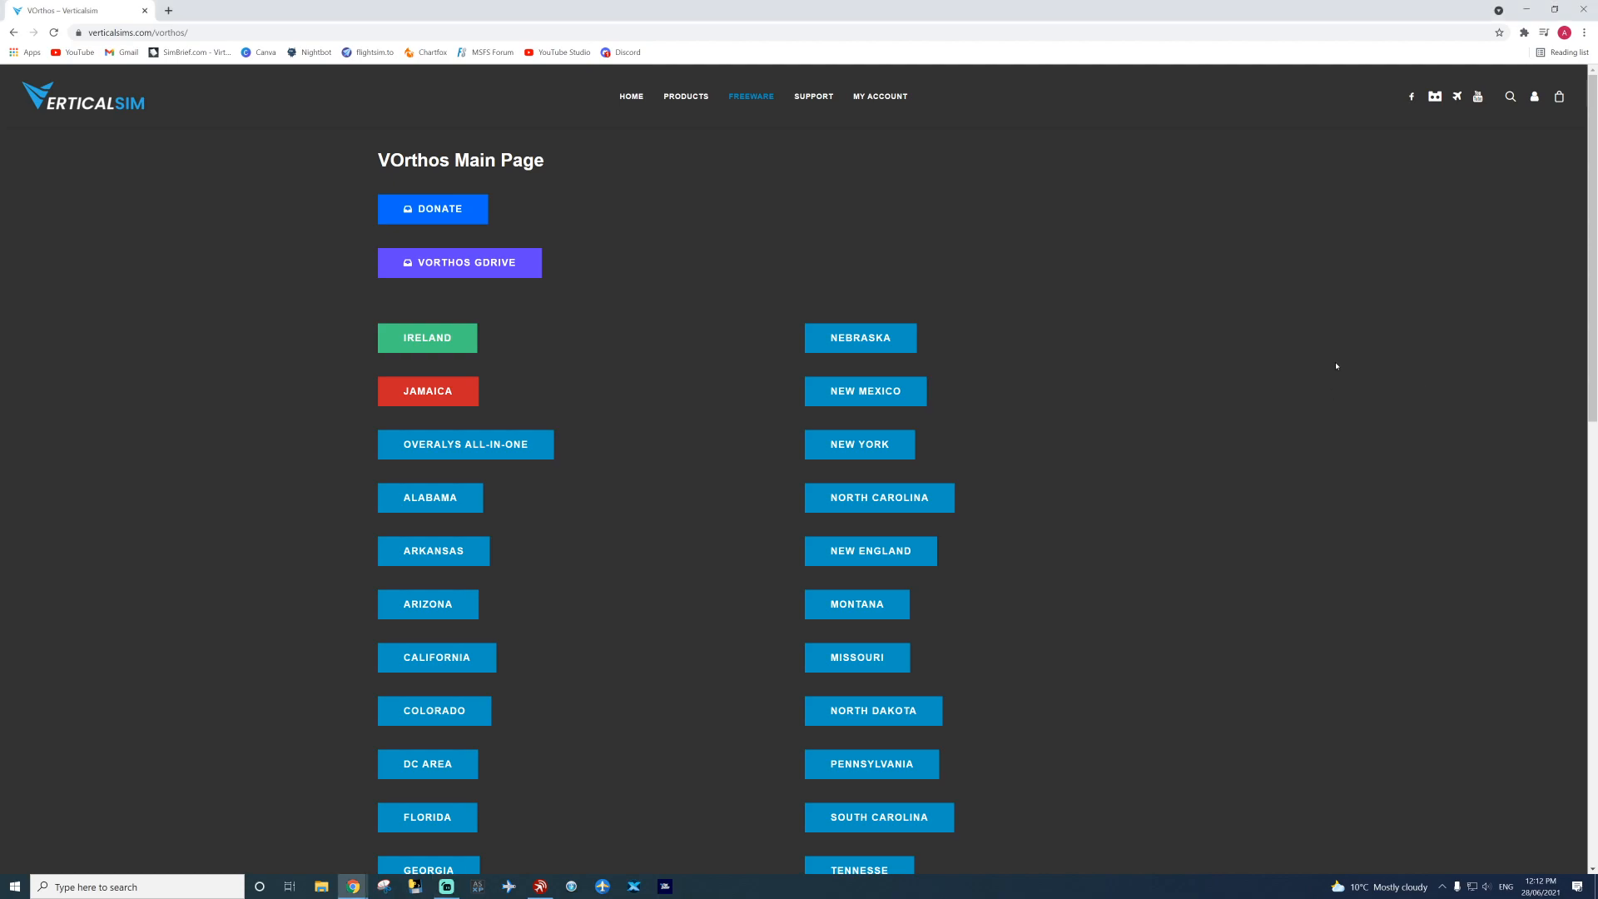
mouse_move(501, 383)
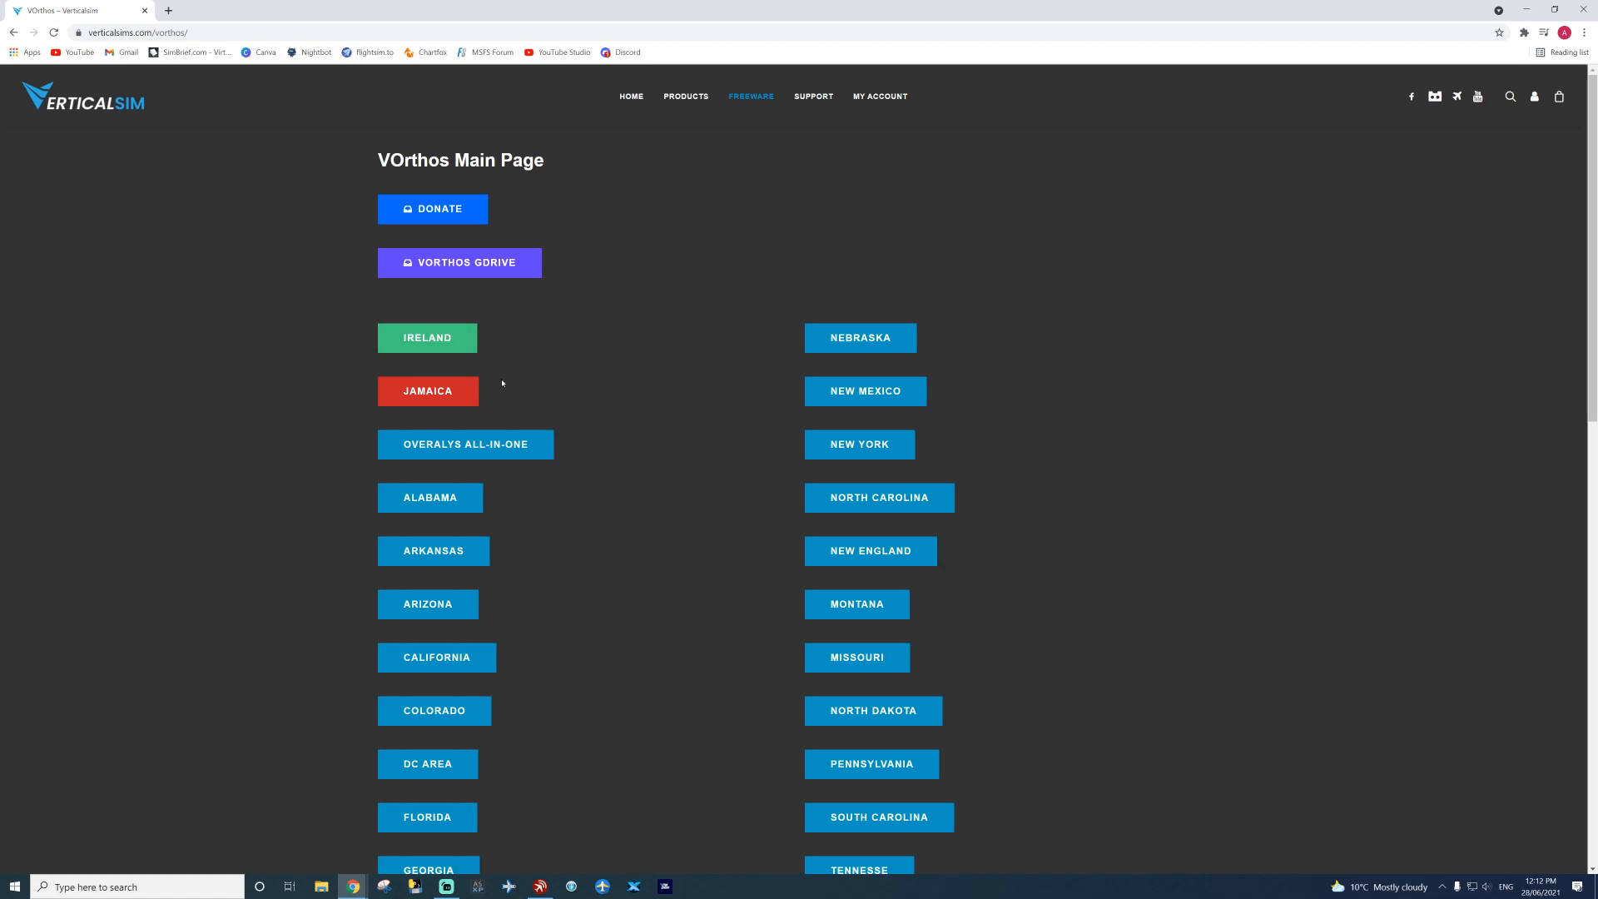
Step: Start the California ortho zip download from the VOrthos page on VerticalSim
scroll("down", 3)
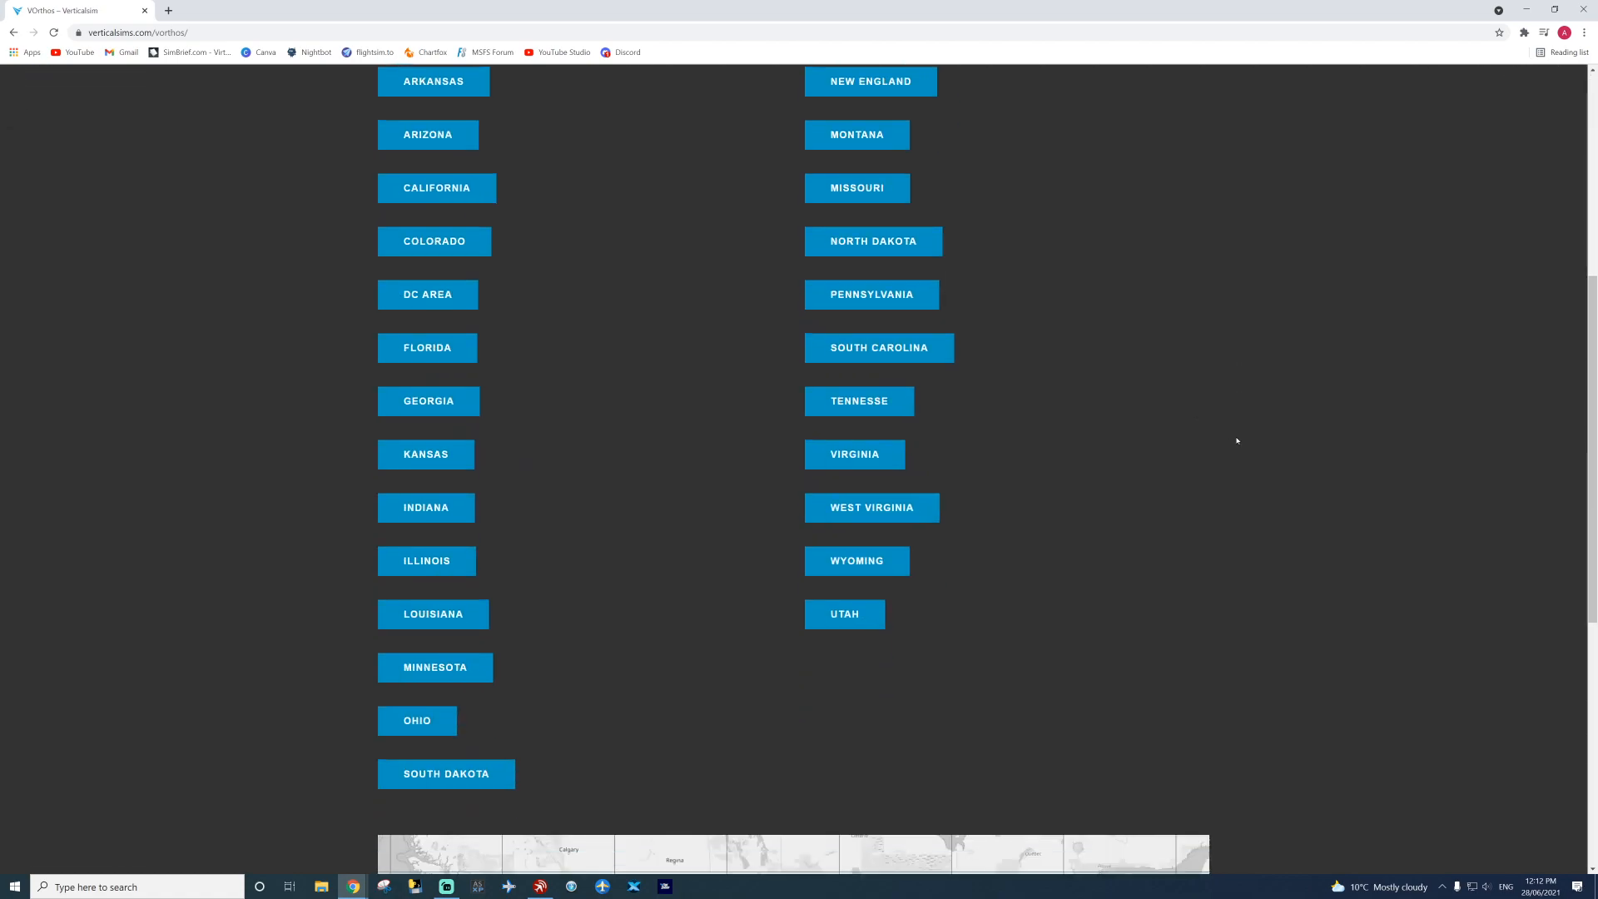
scroll("down", 3)
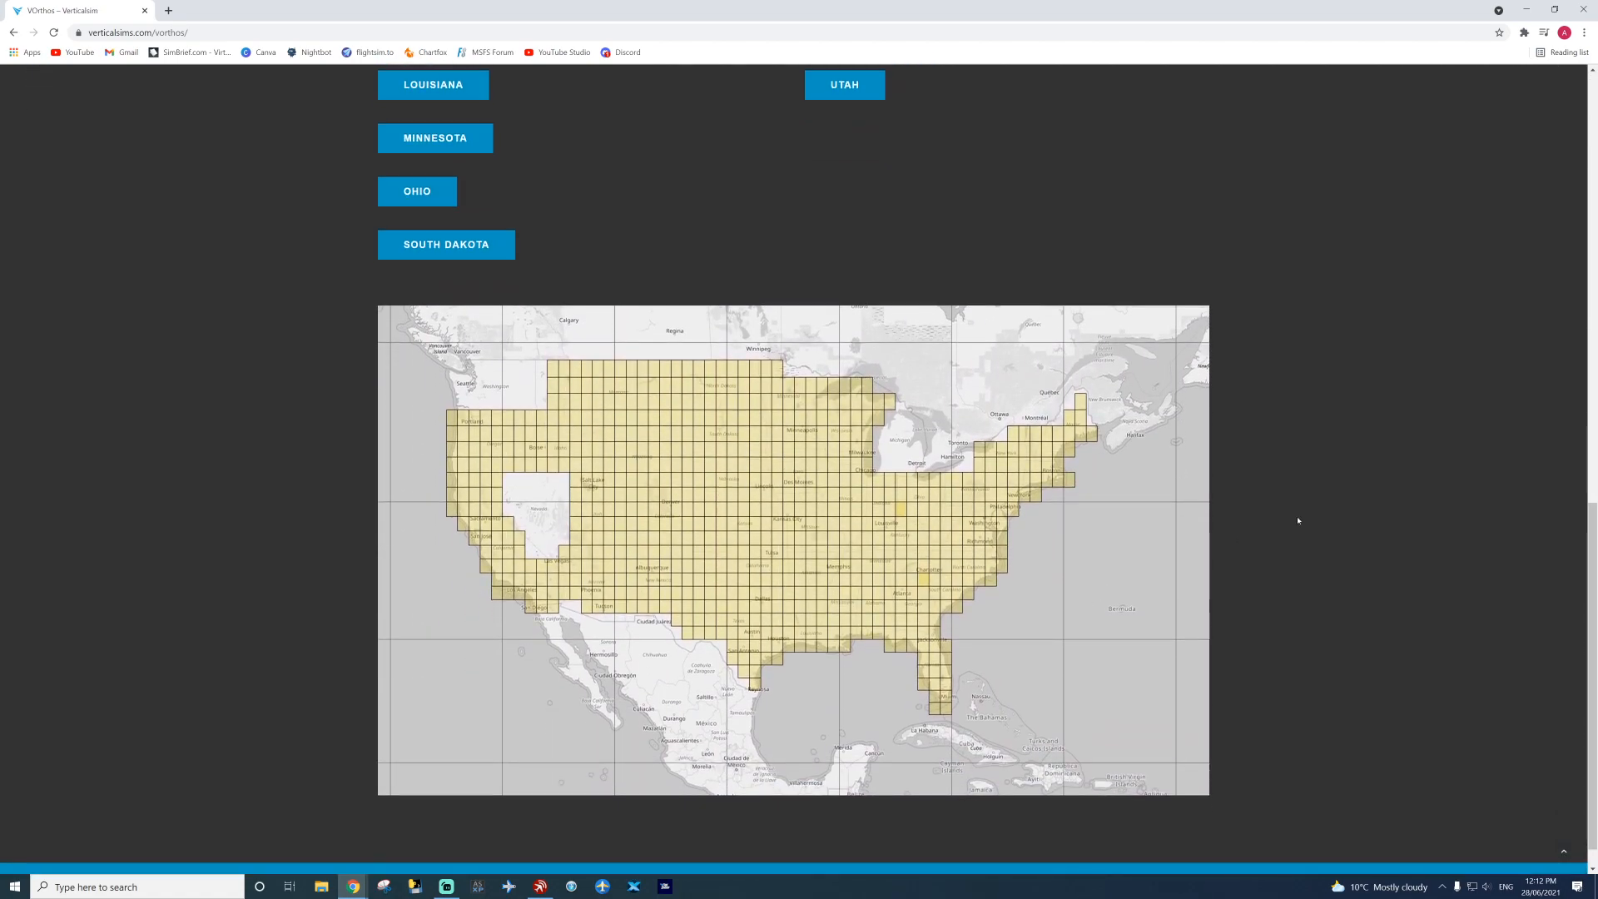
scroll("up", 3)
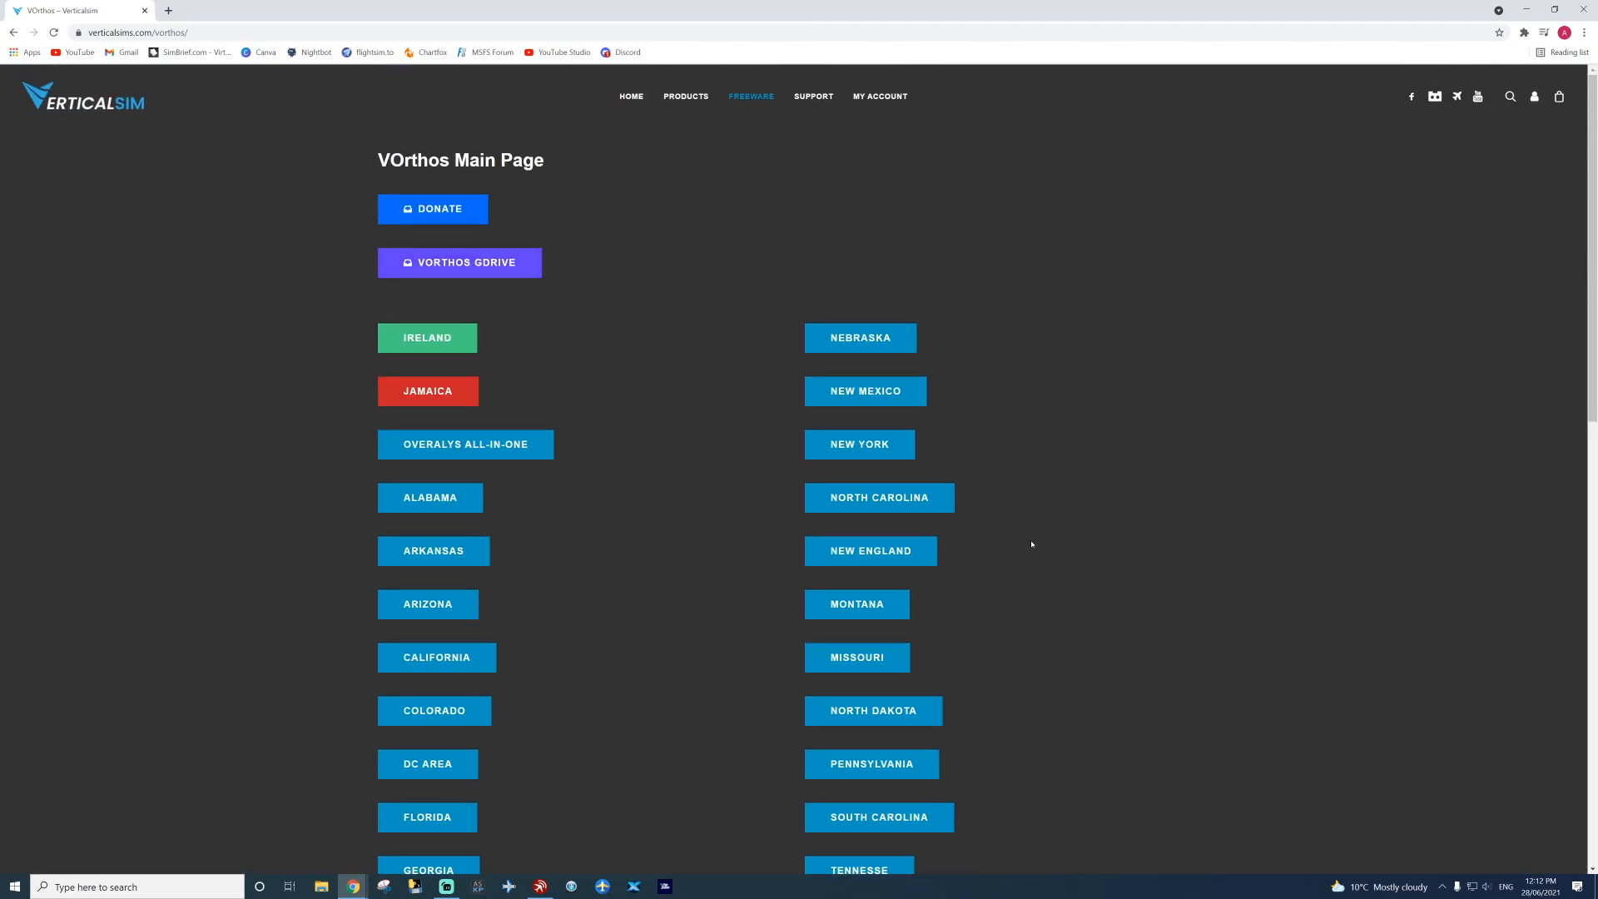
mouse_move(1235, 408)
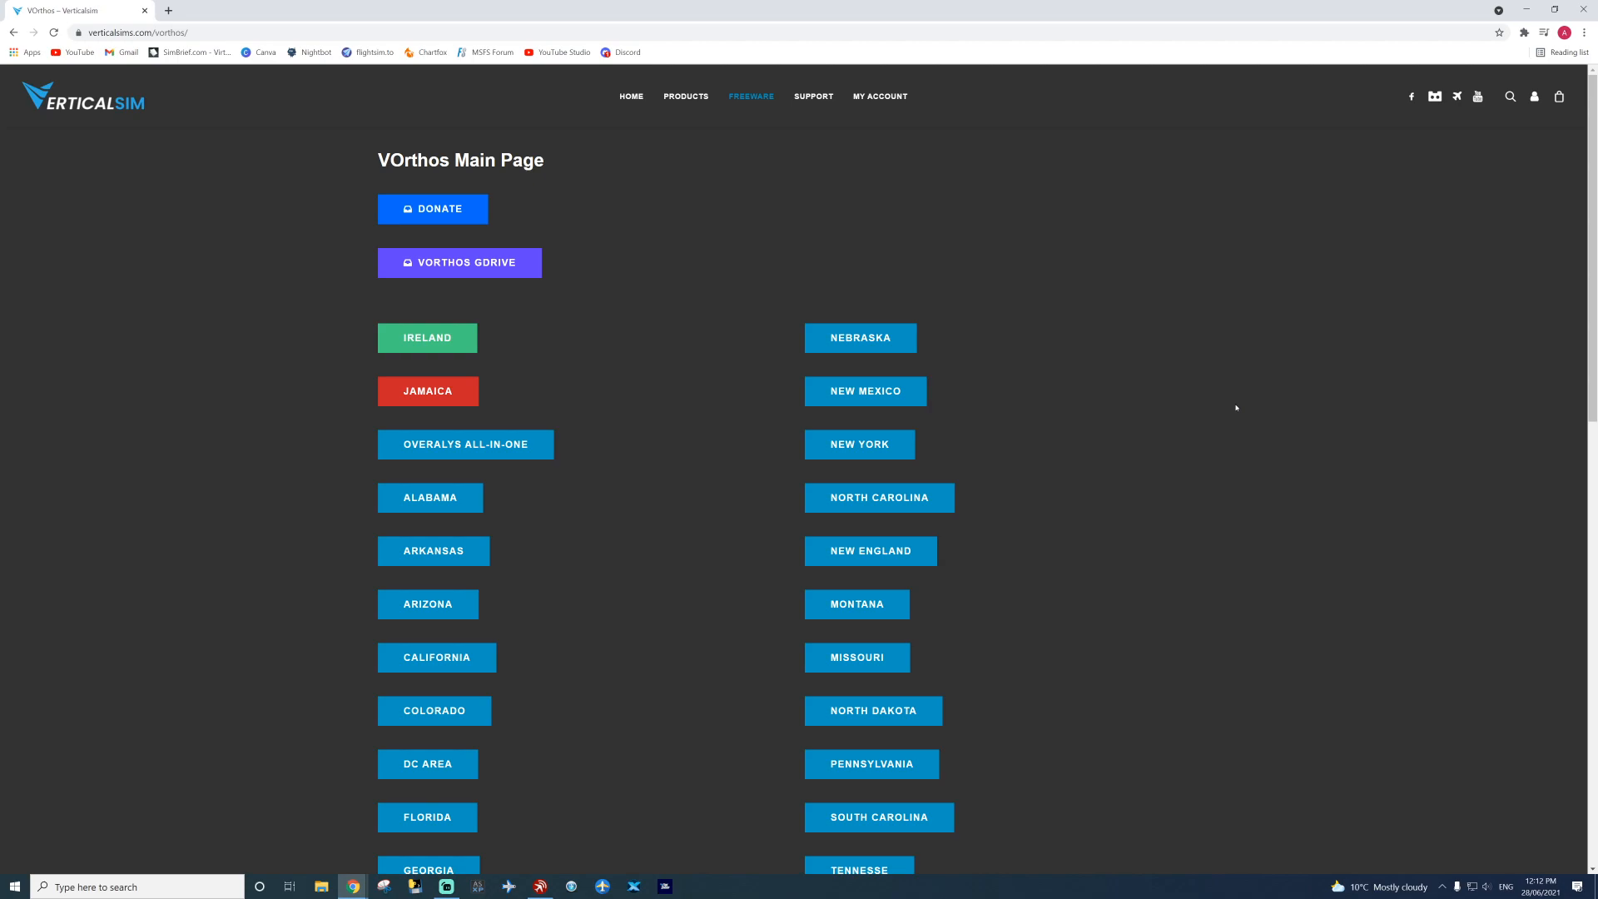
mouse_move(364, 316)
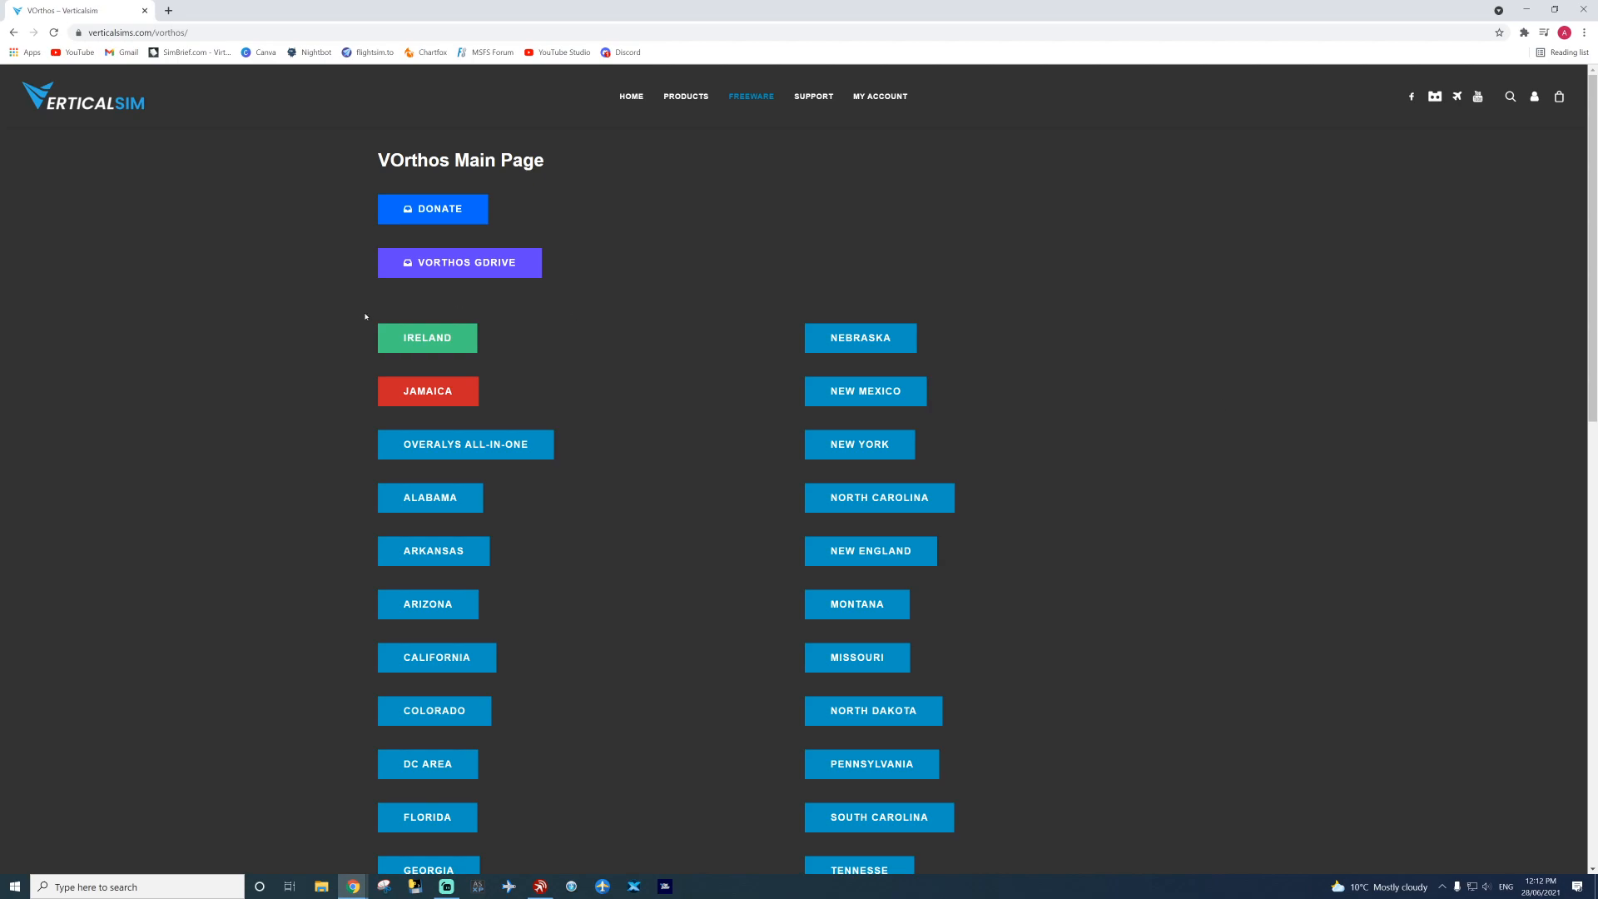
scroll("down", 3)
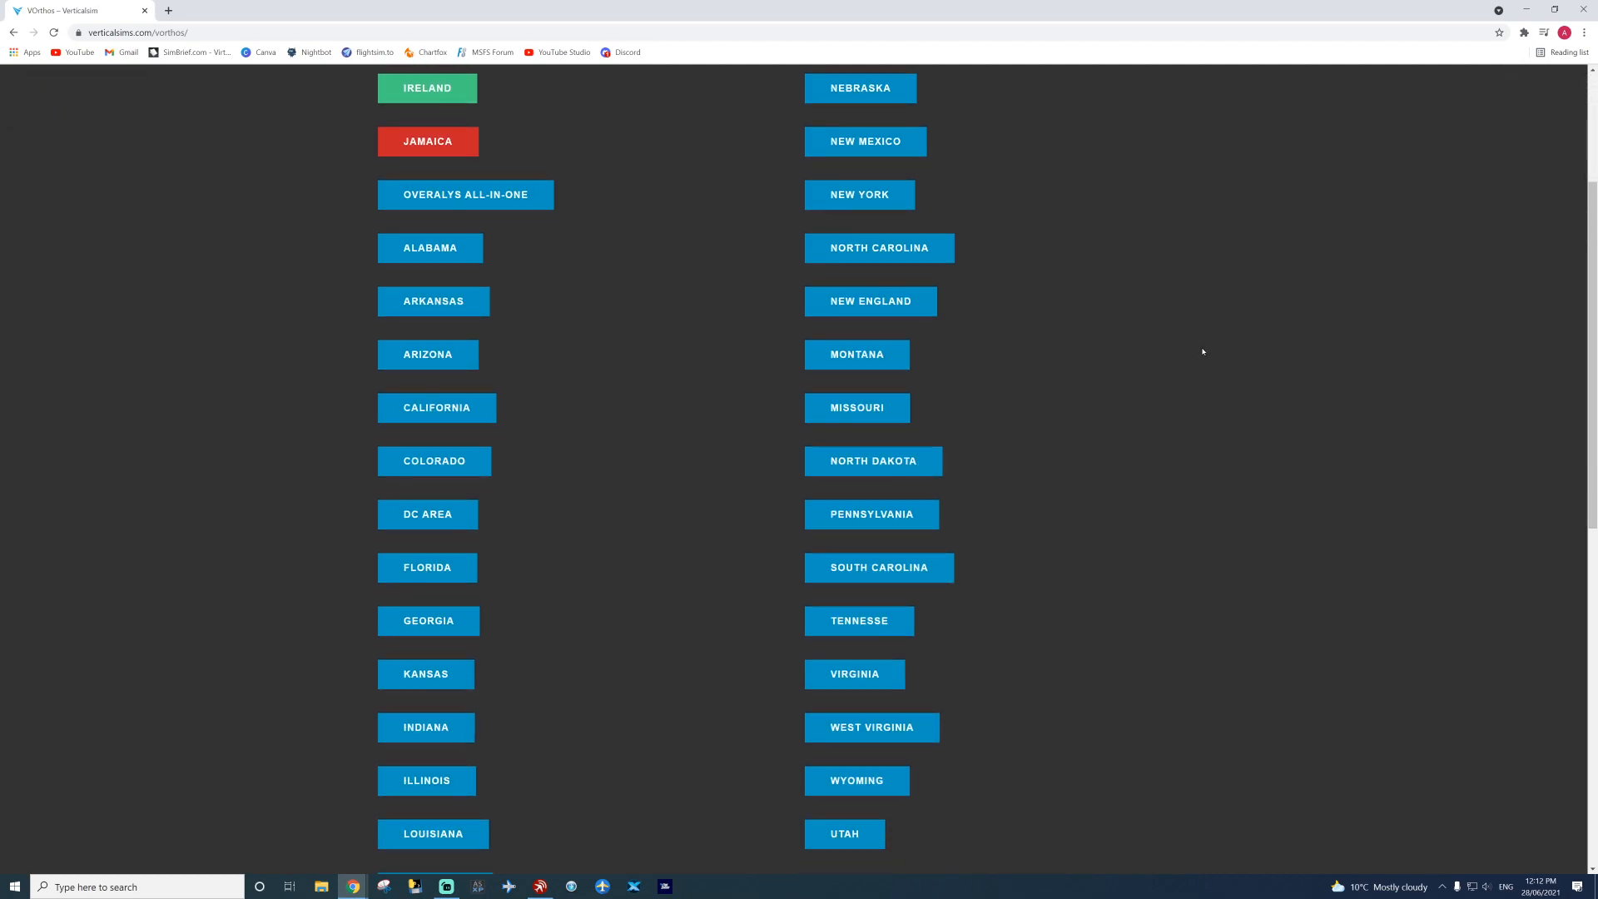
scroll("up", 3)
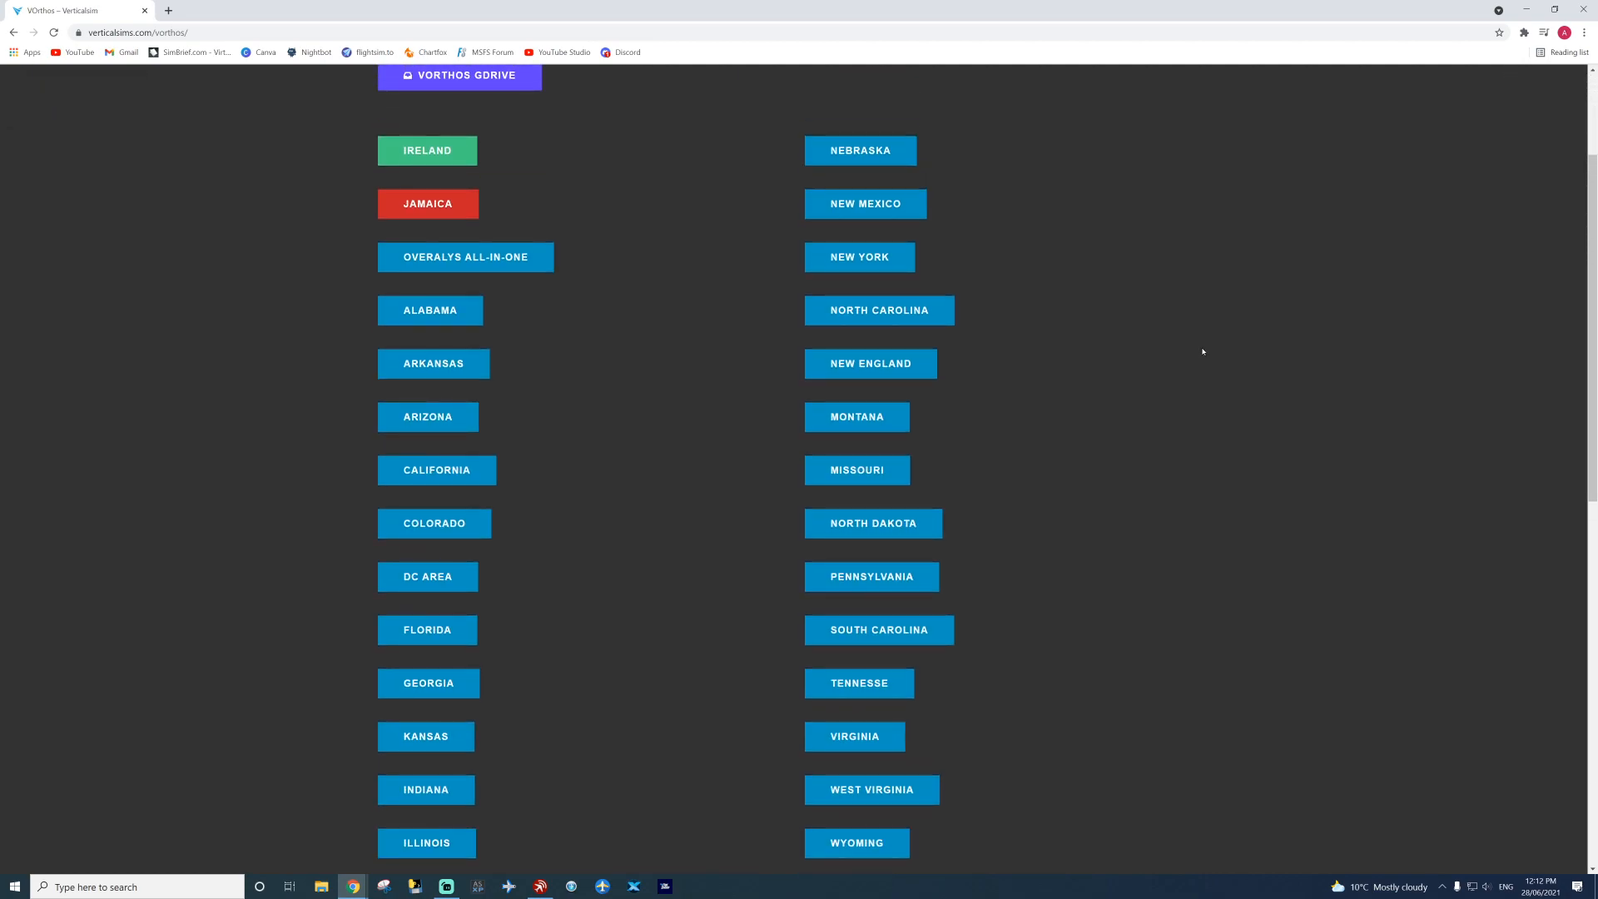
mouse_move(606, 480)
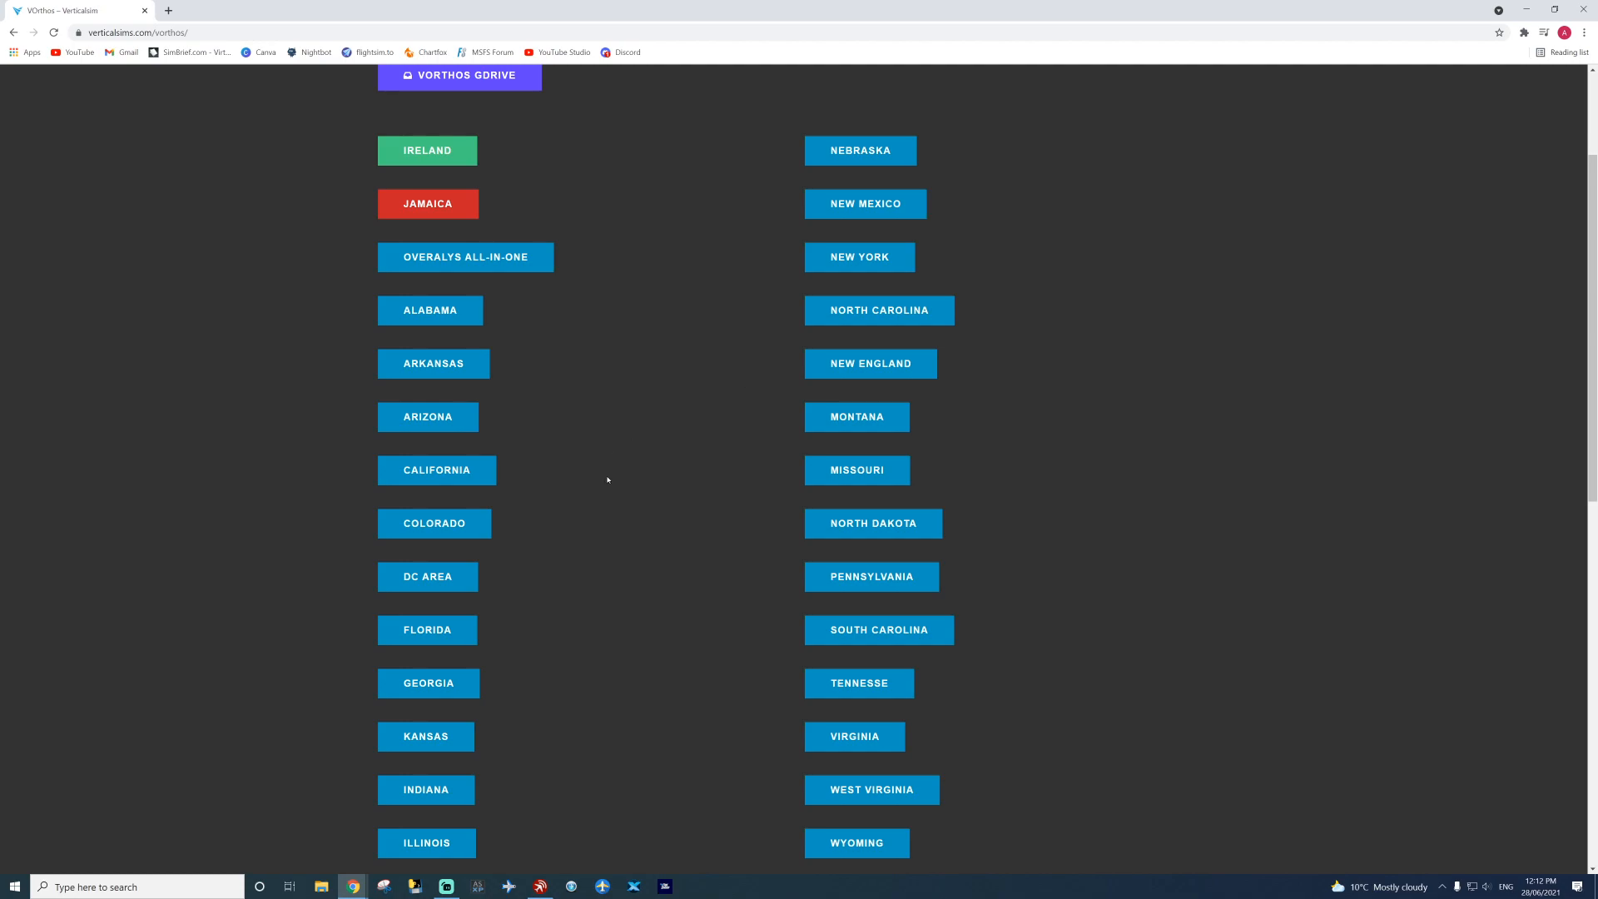
left_click(437, 469)
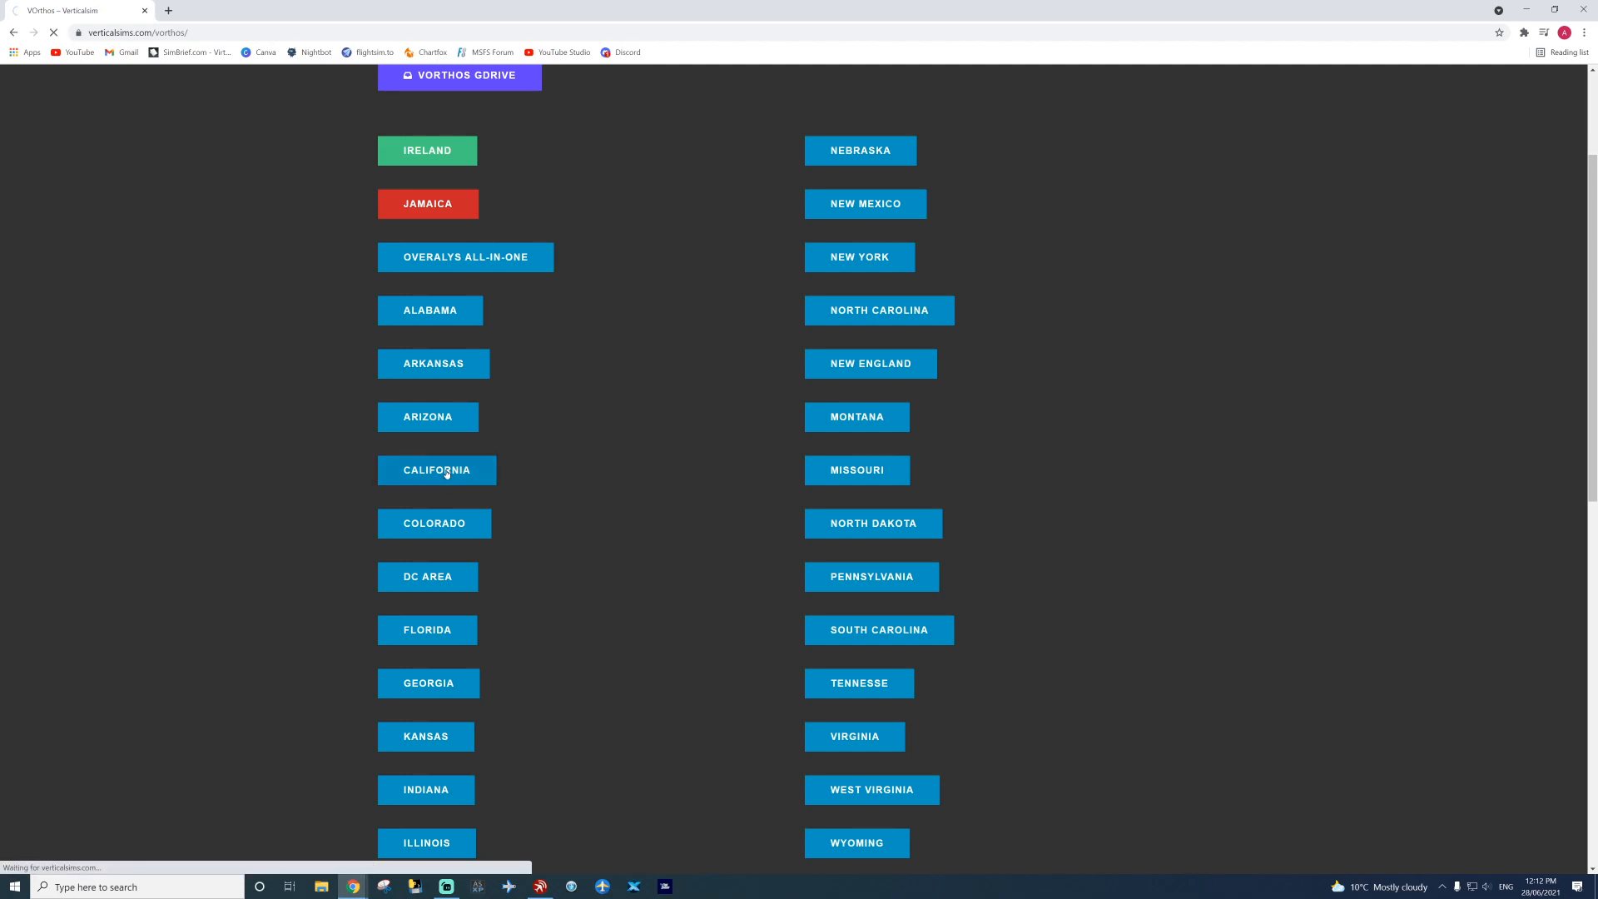
left_click(436, 469)
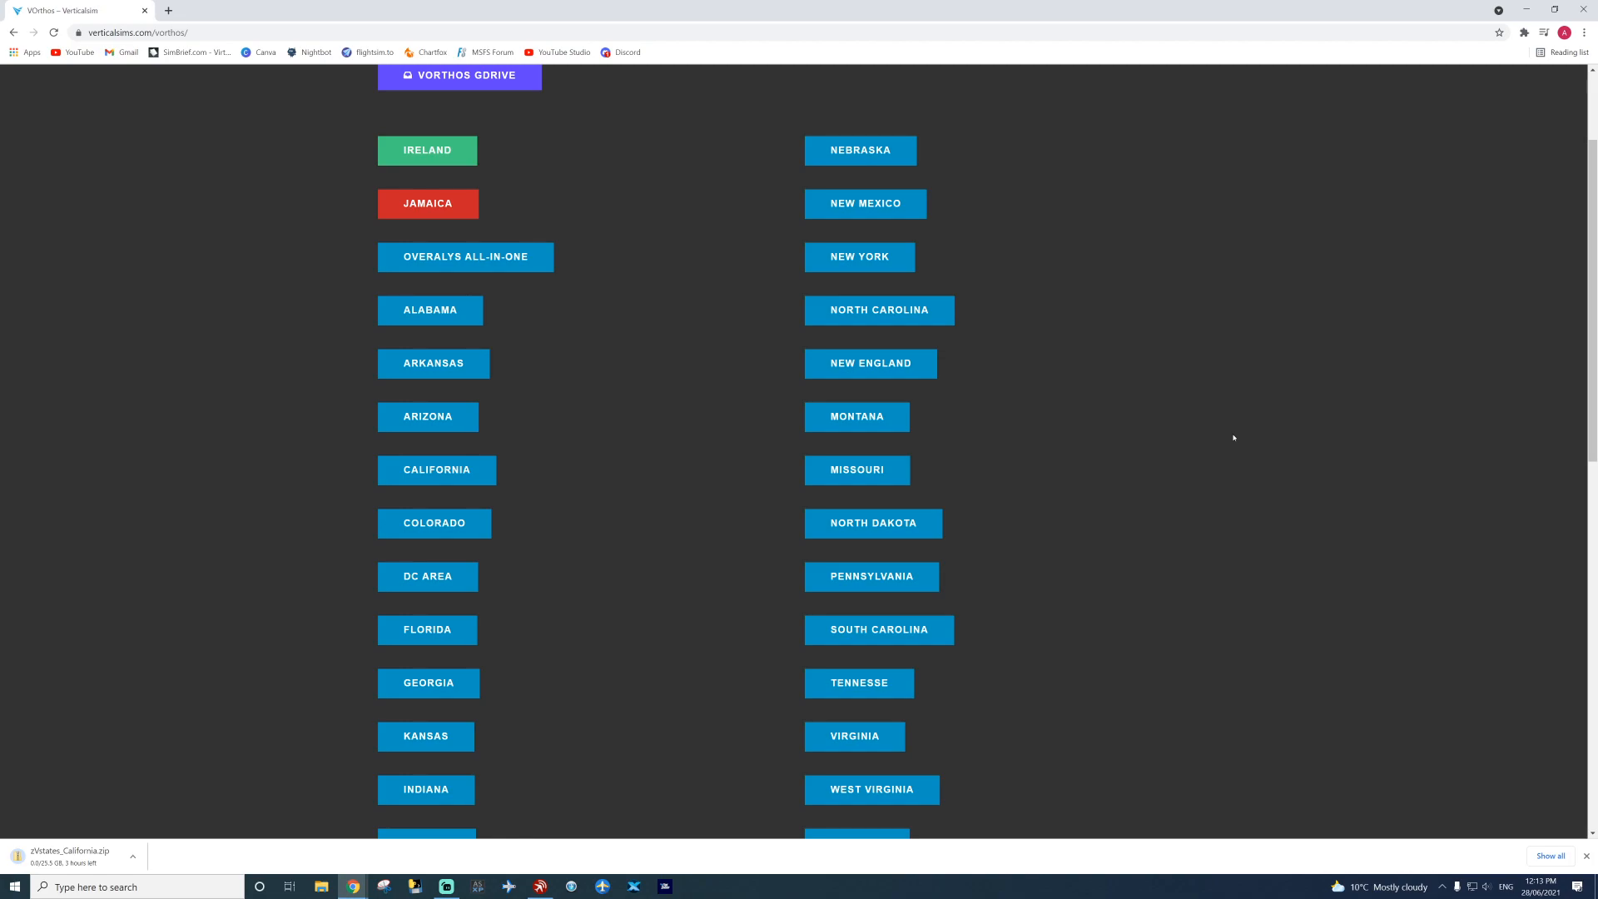
scroll("up", 3)
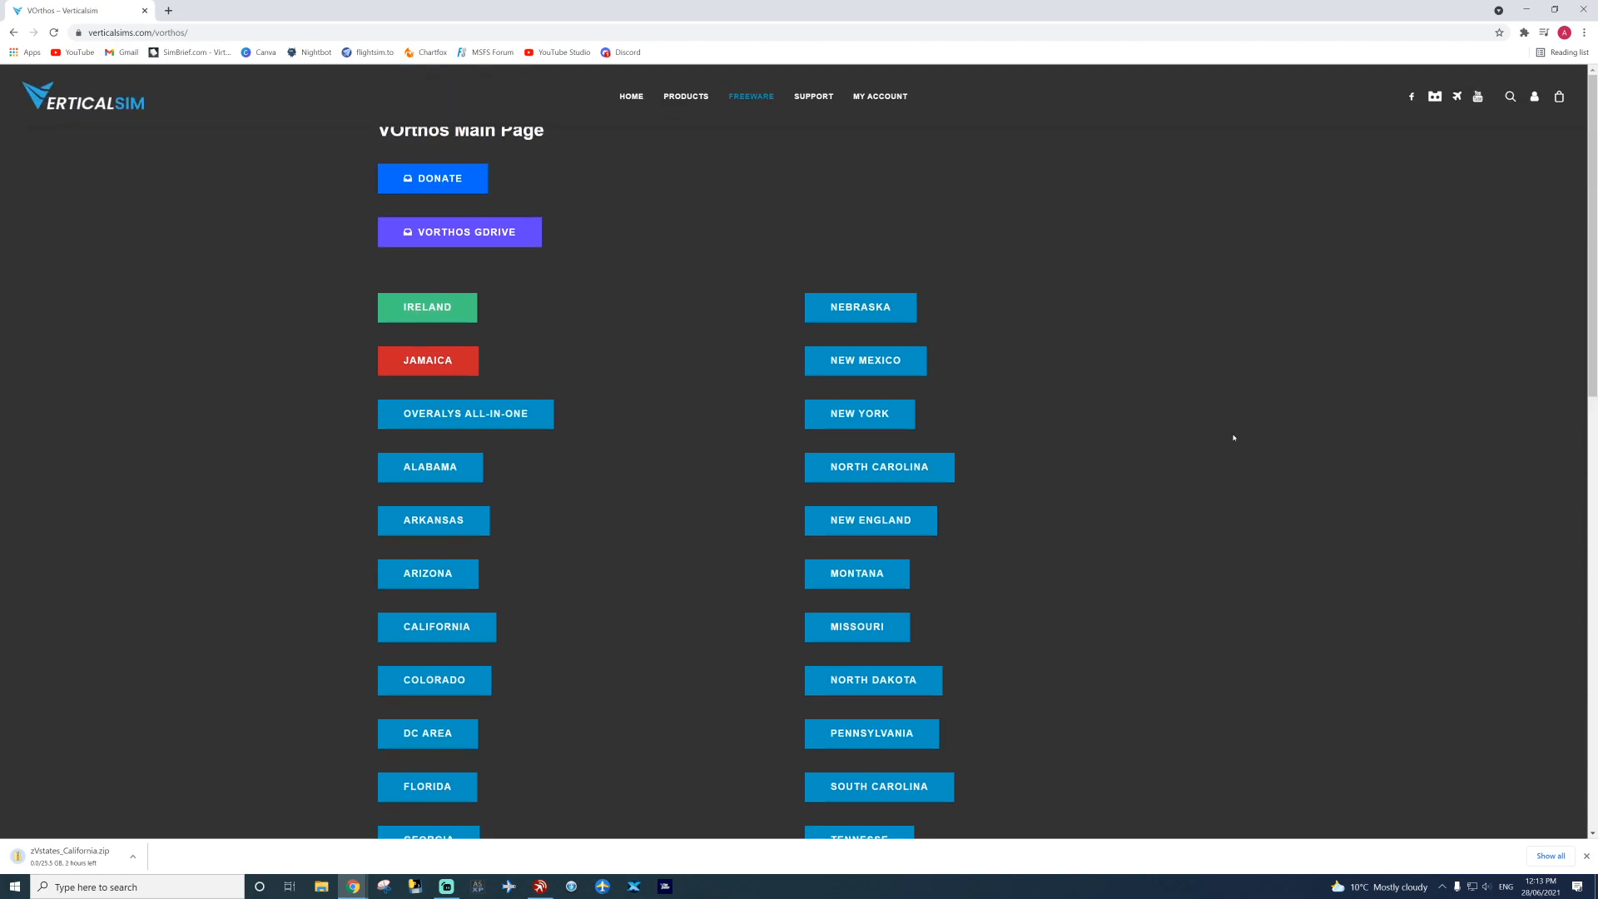
mouse_move(215, 401)
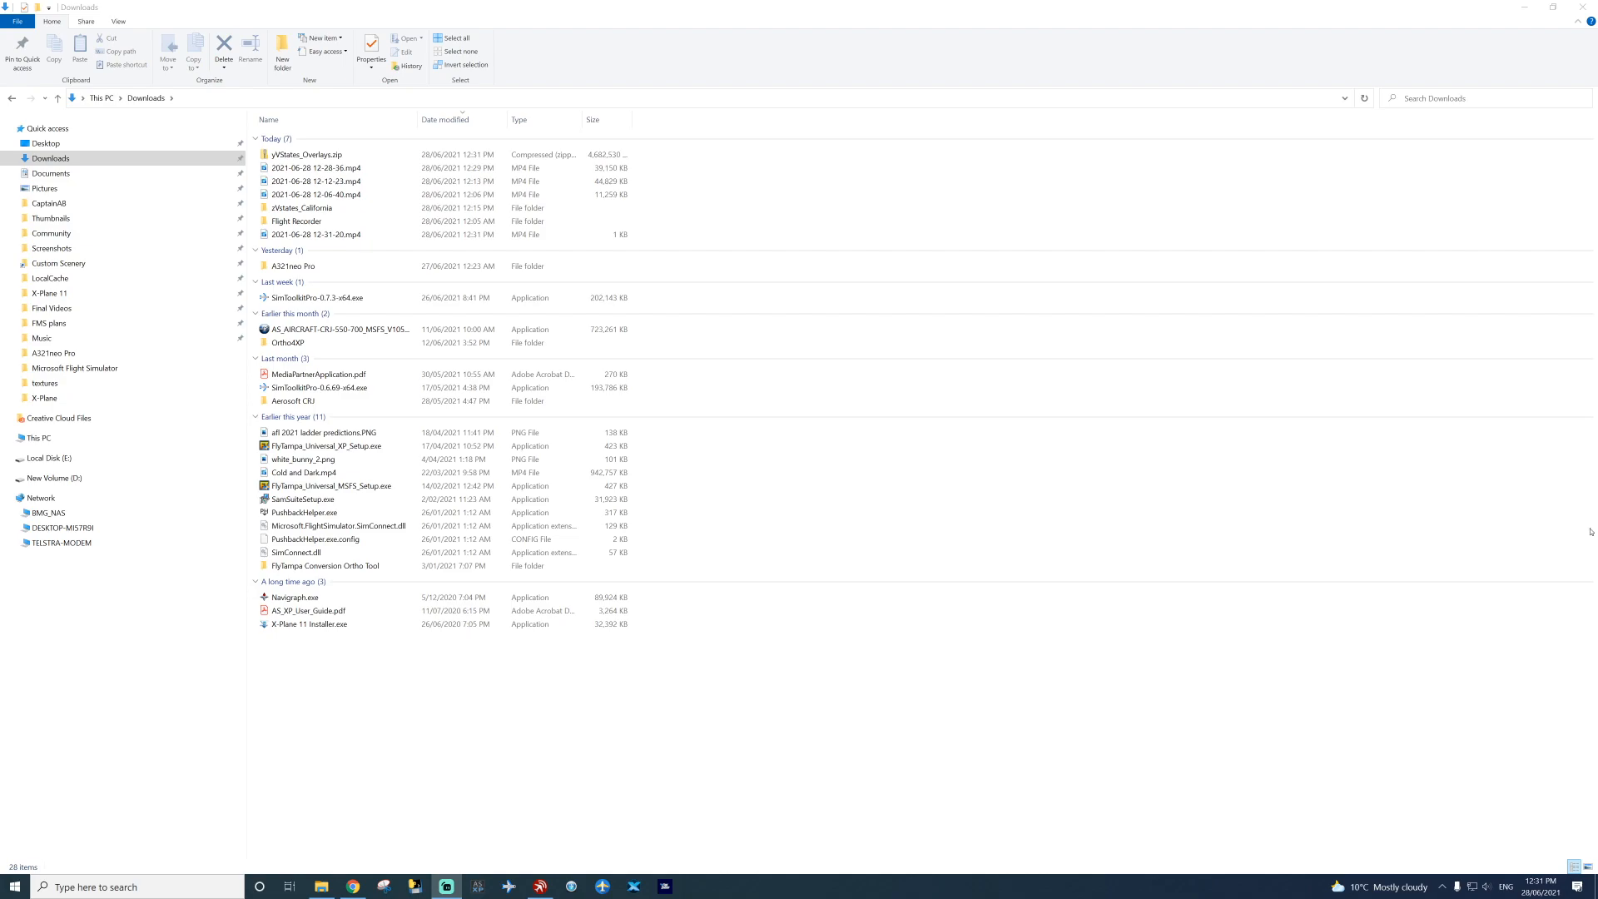
Step: Extract yVStates_Overlays.zip in Downloads so the yOrtho4XP_Overlays folder appears
left_click(316, 180)
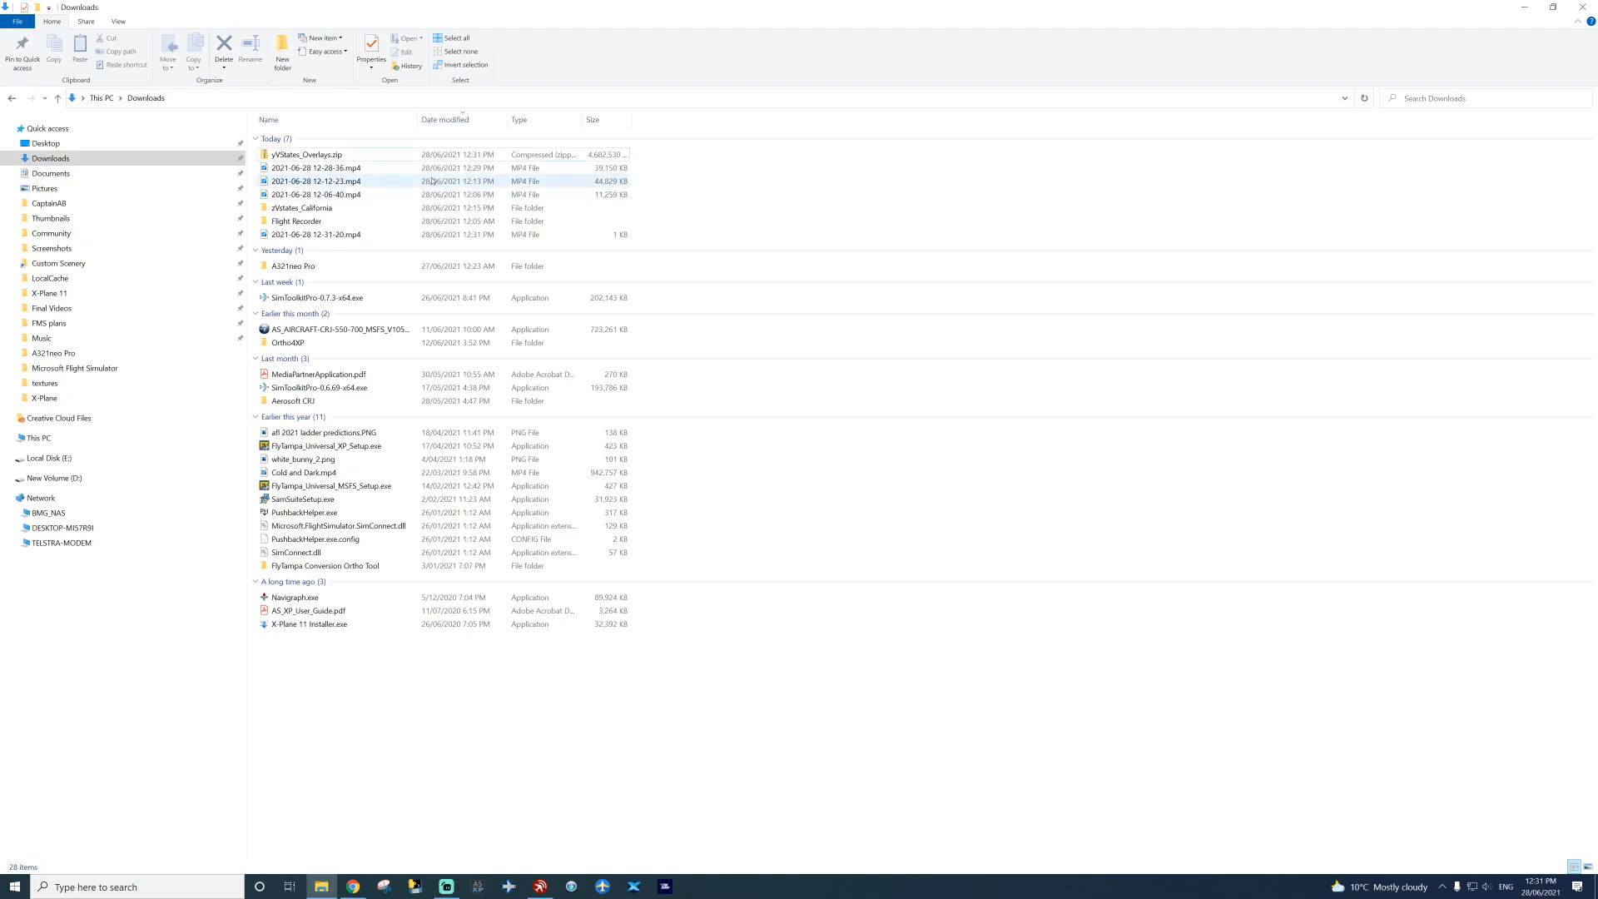
left_click(303, 153)
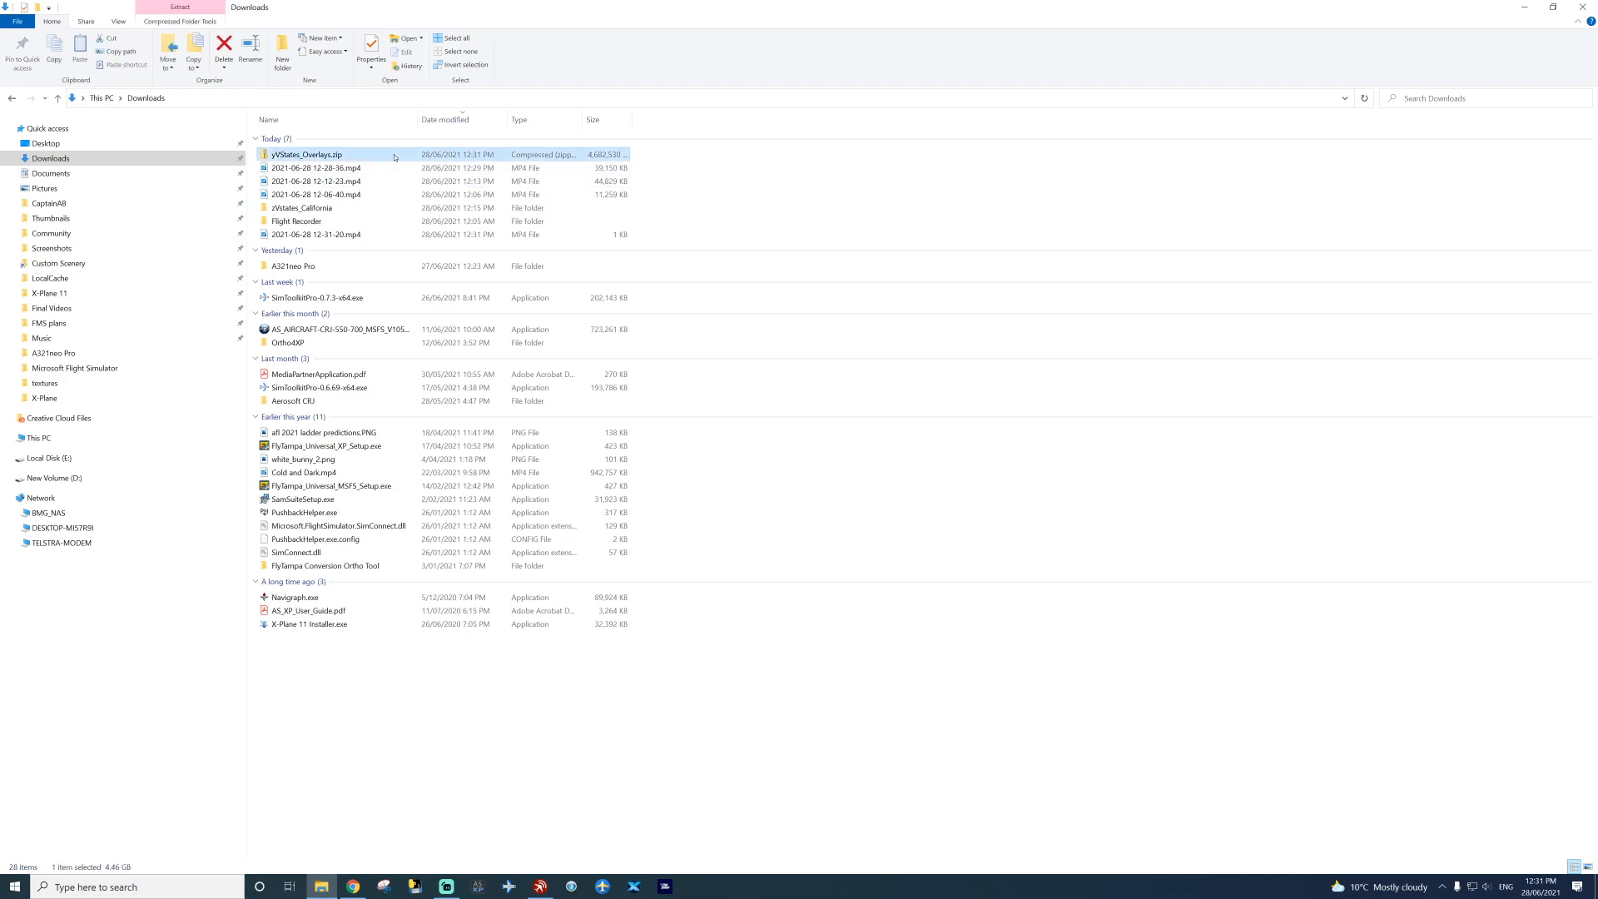
right_click(303, 153)
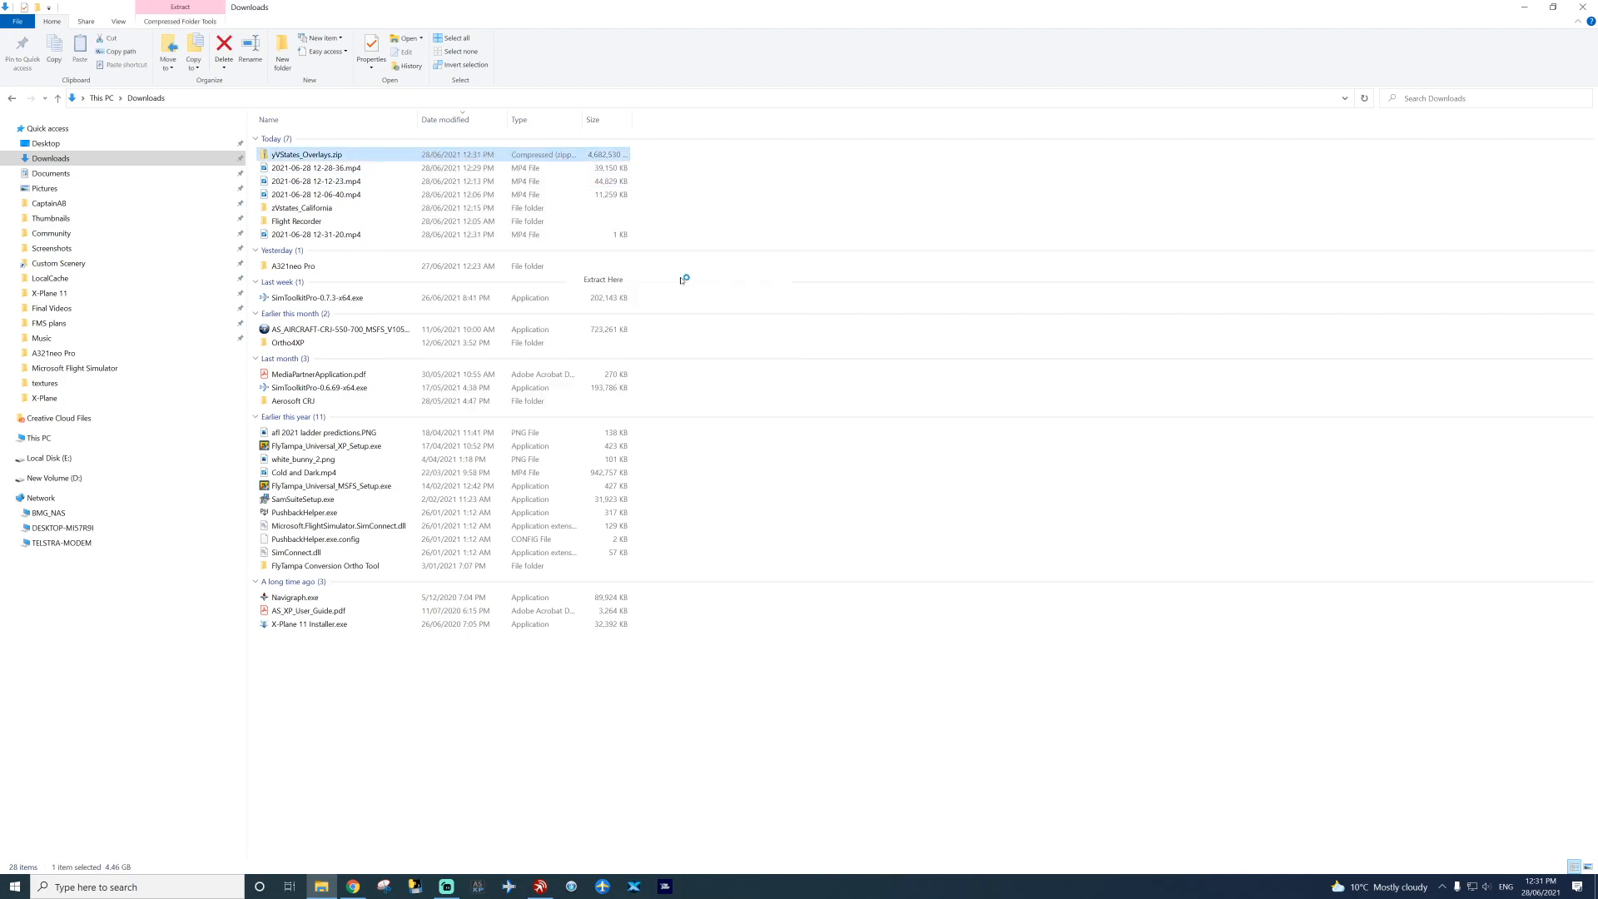
left_click(602, 278)
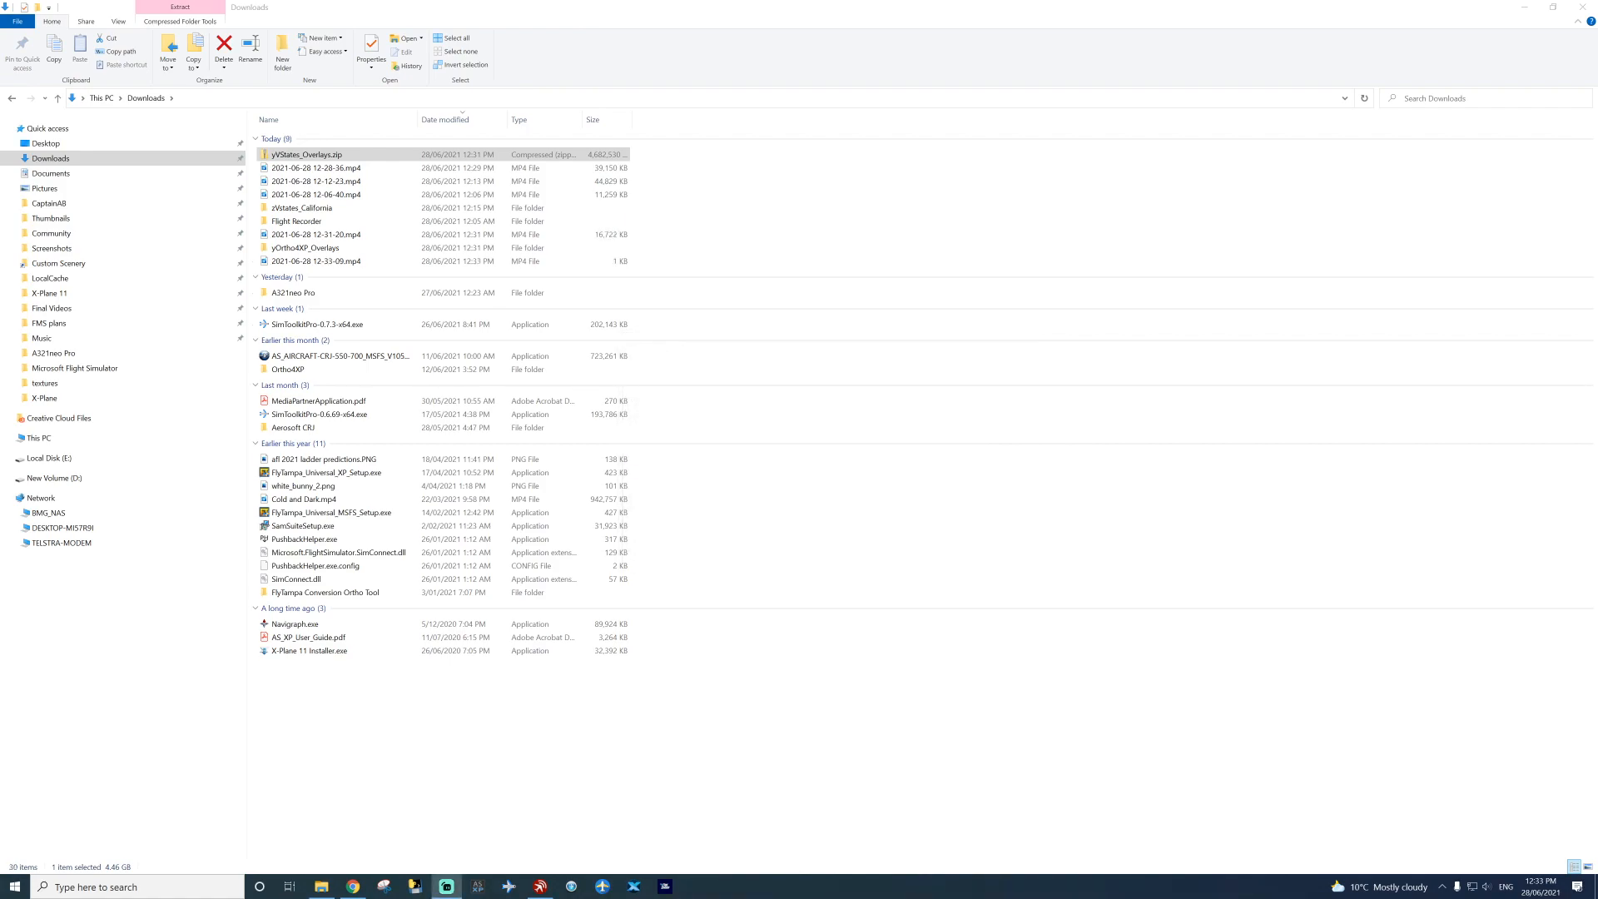
mouse_move(709, 827)
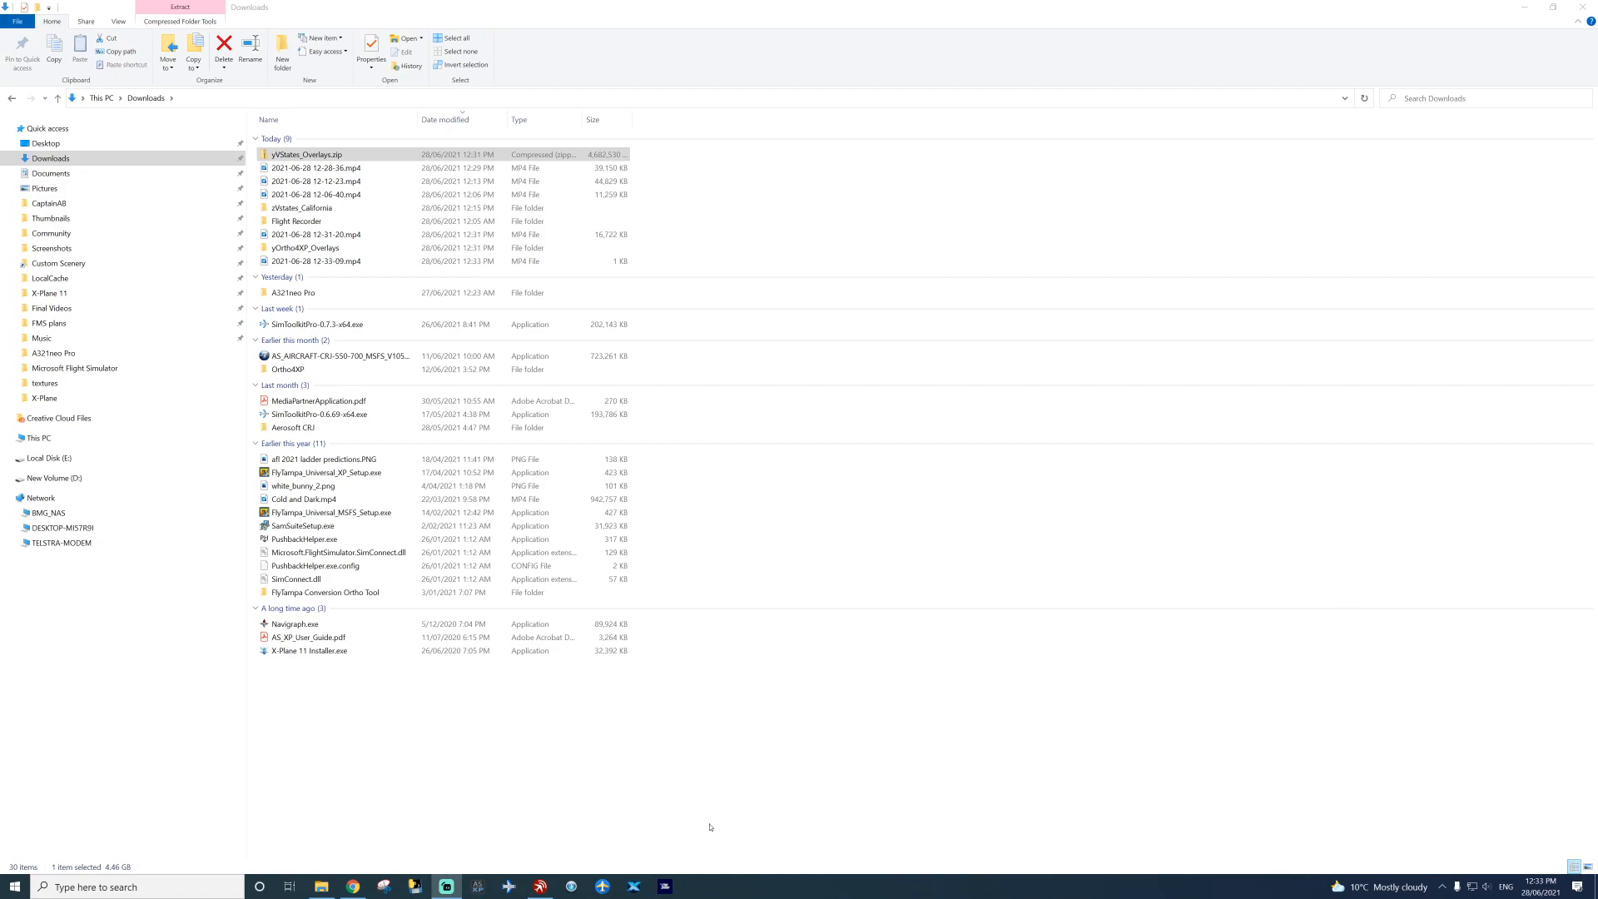
left_click(303, 248)
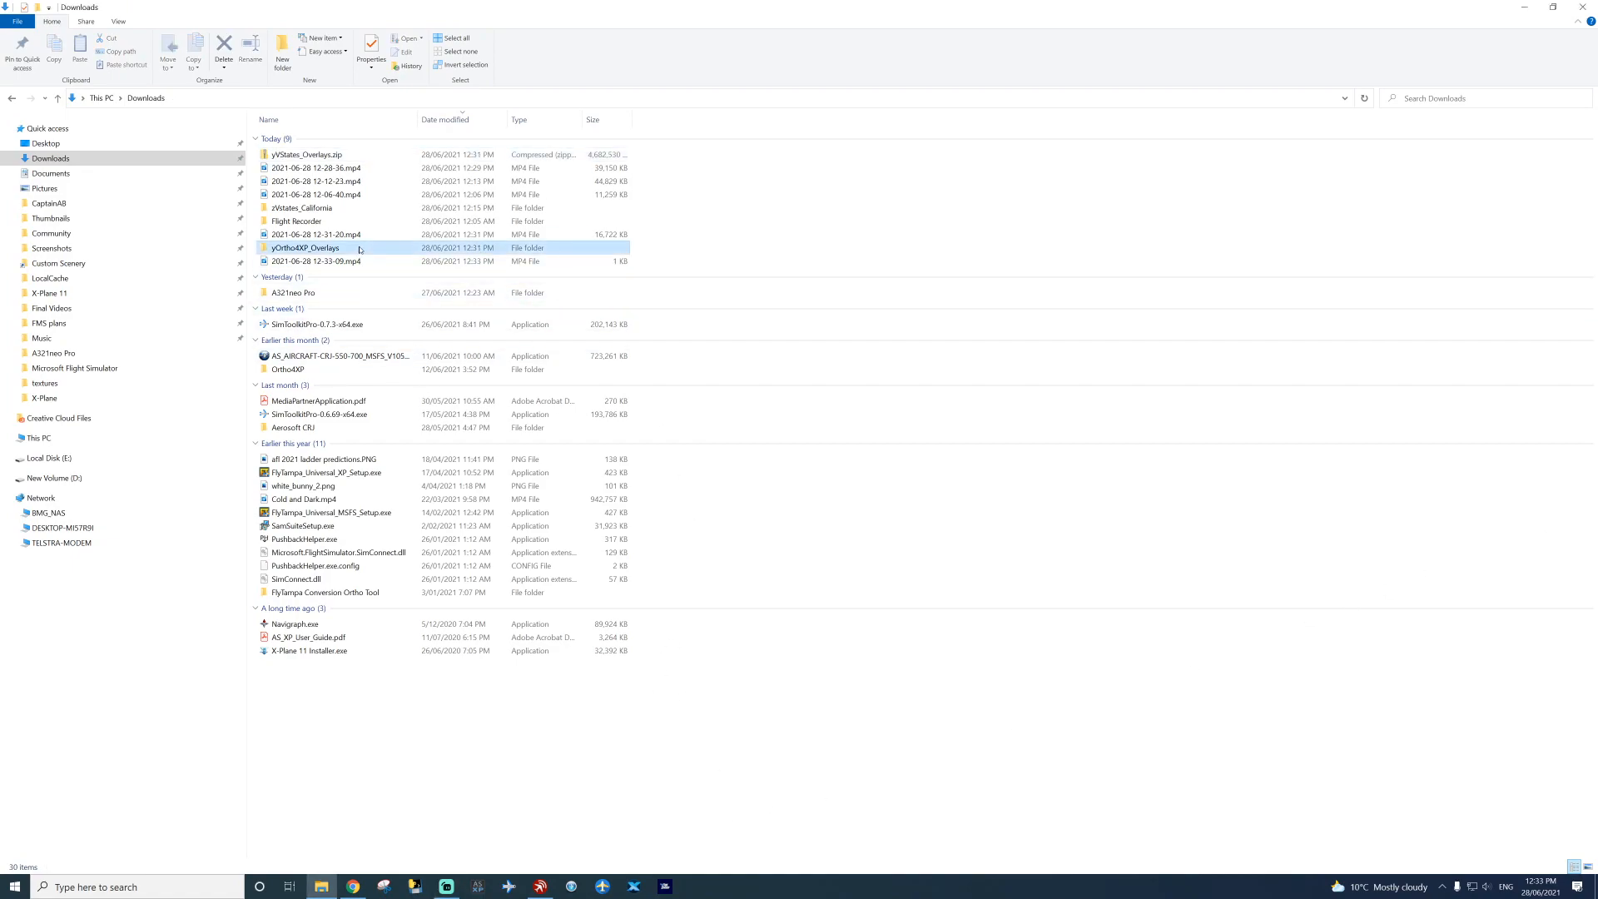
left_click(301, 208)
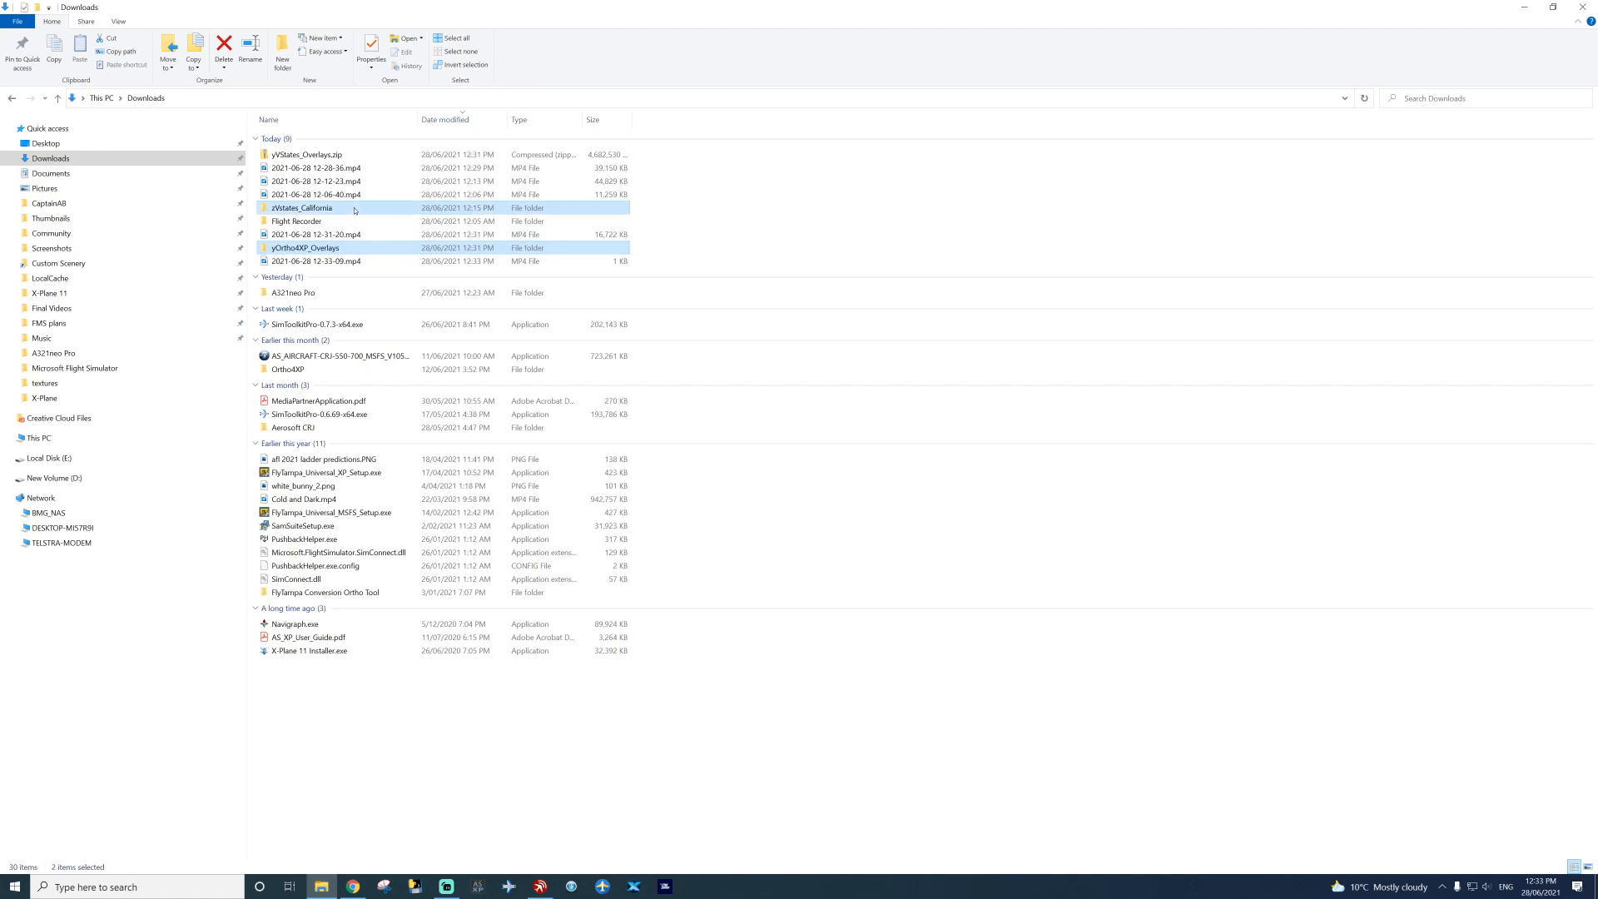
left_click(524, 774)
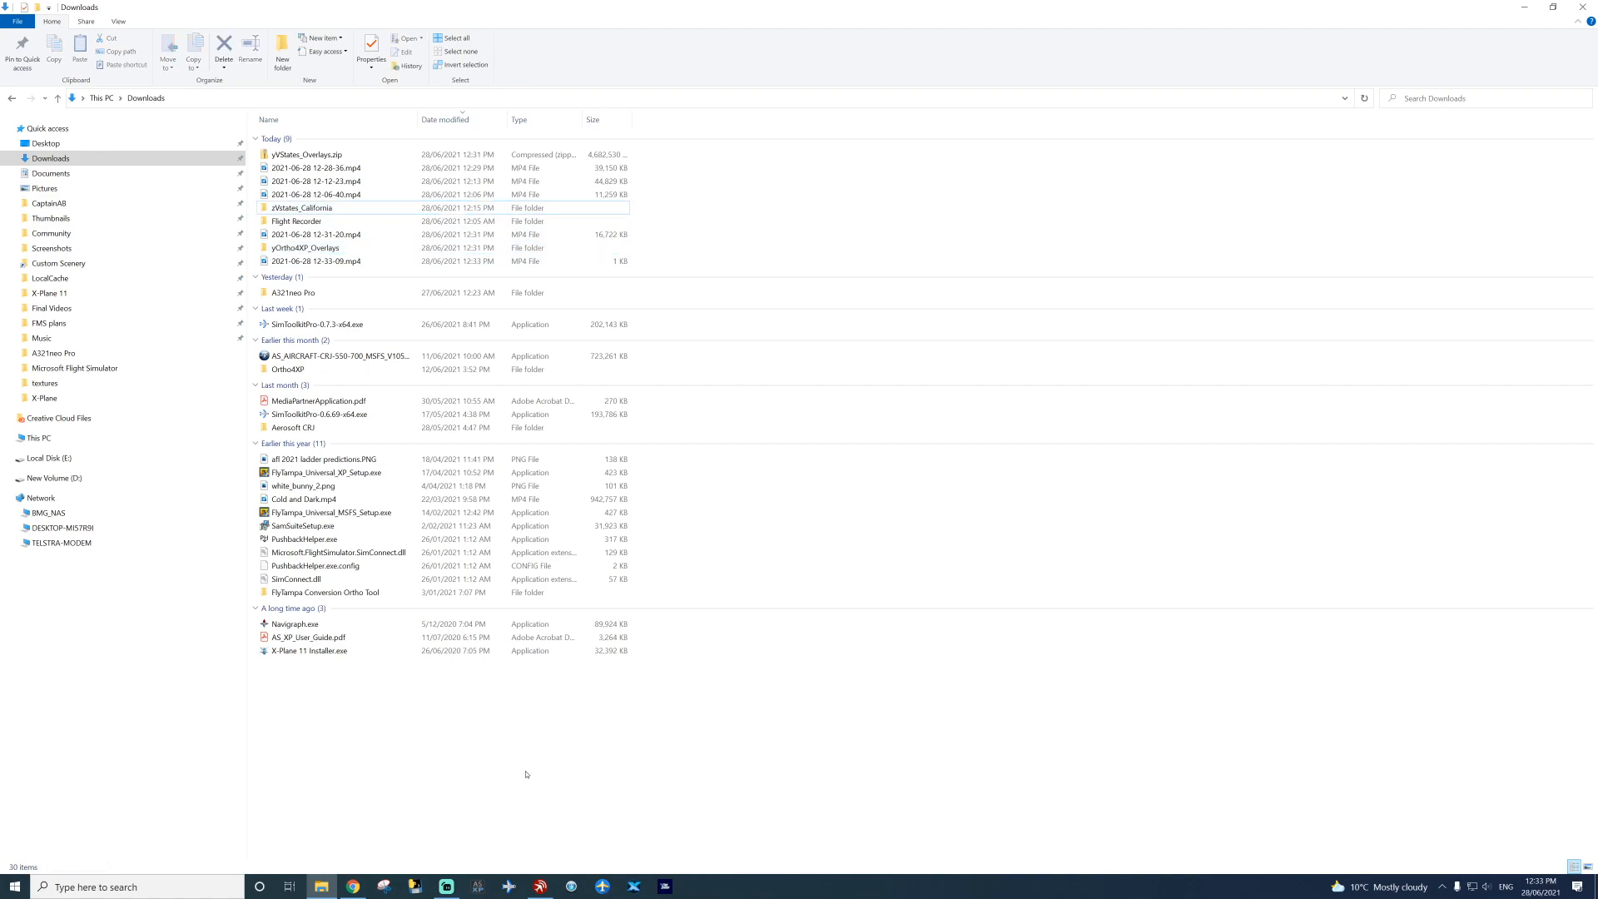
left_click(303, 248)
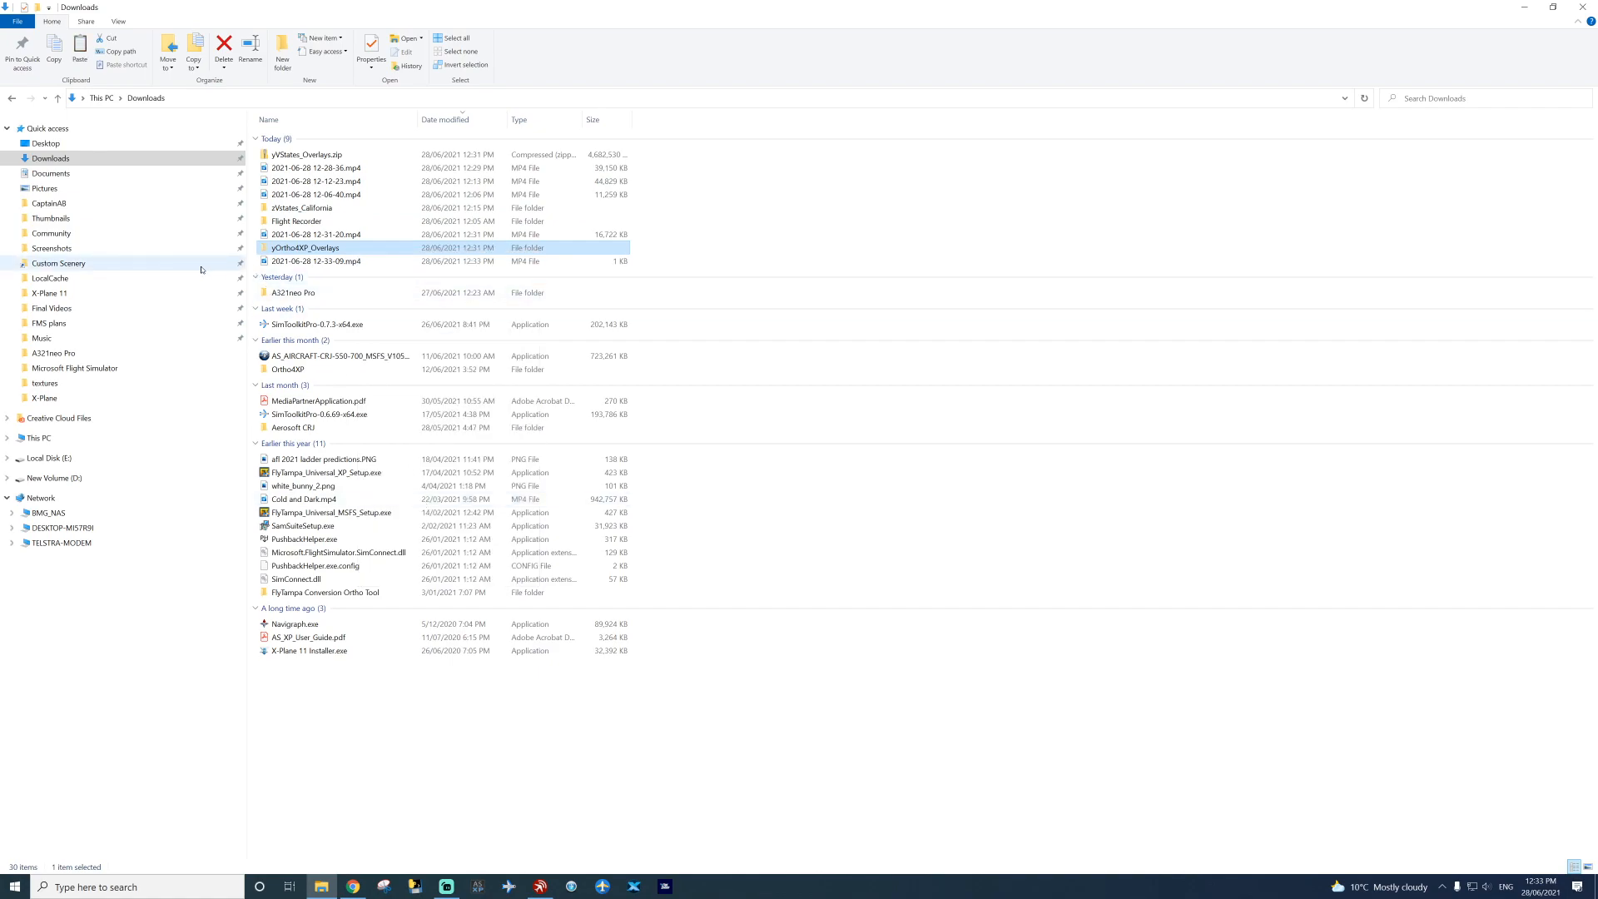
left_click(58, 263)
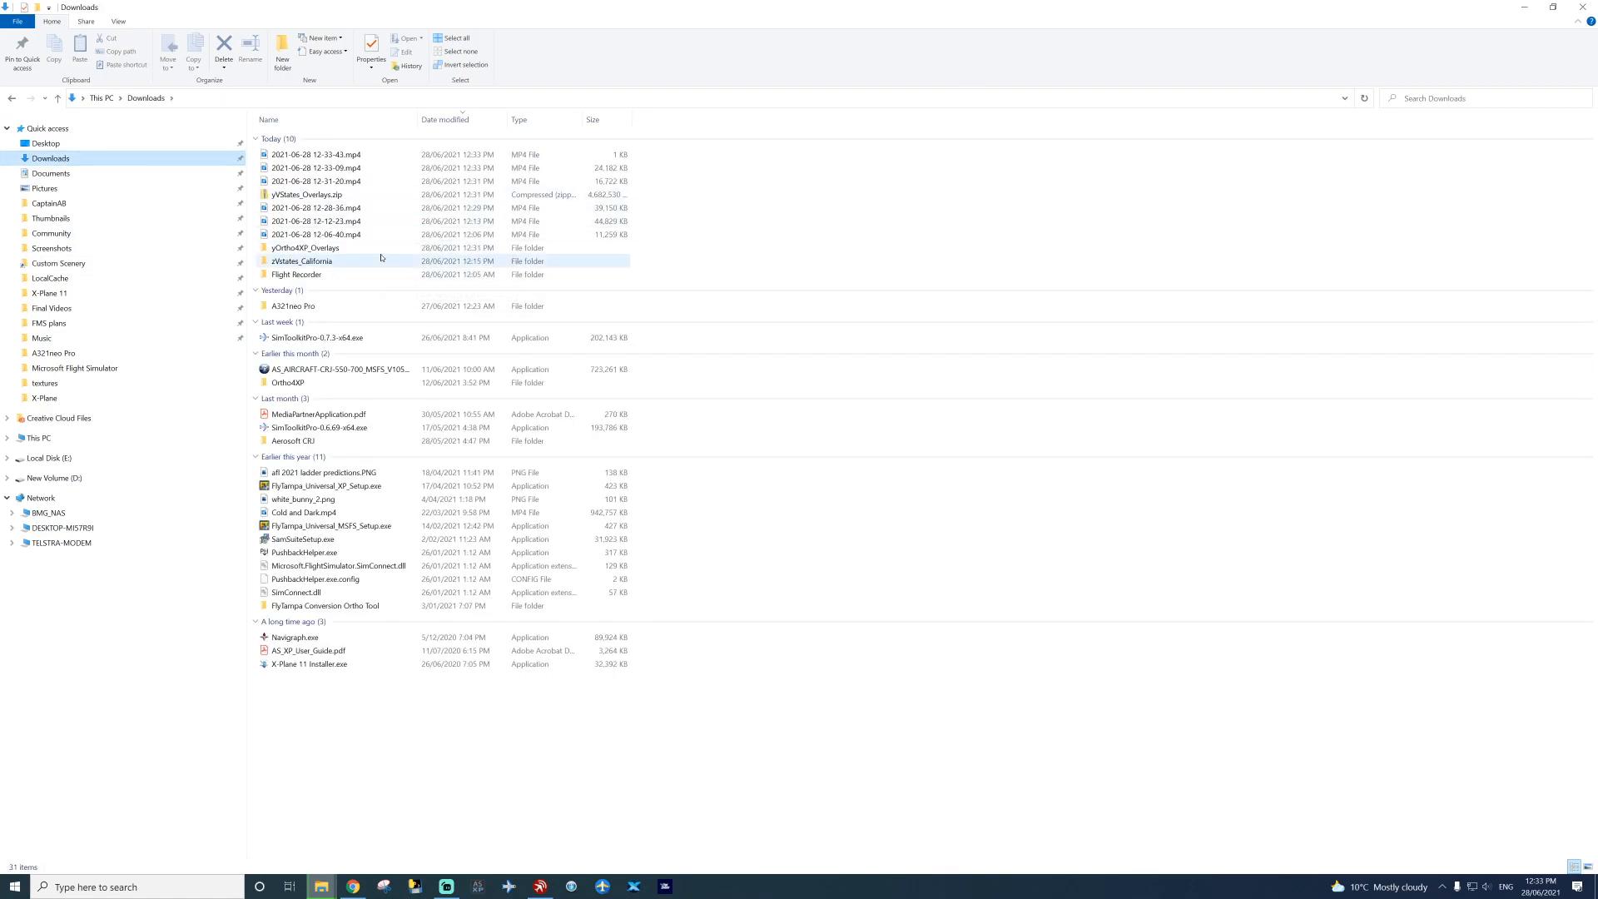
Step: Cut zVStates_California from Downloads and navigate into X-Plane 11's Custom Scenery folder
left_click(301, 262)
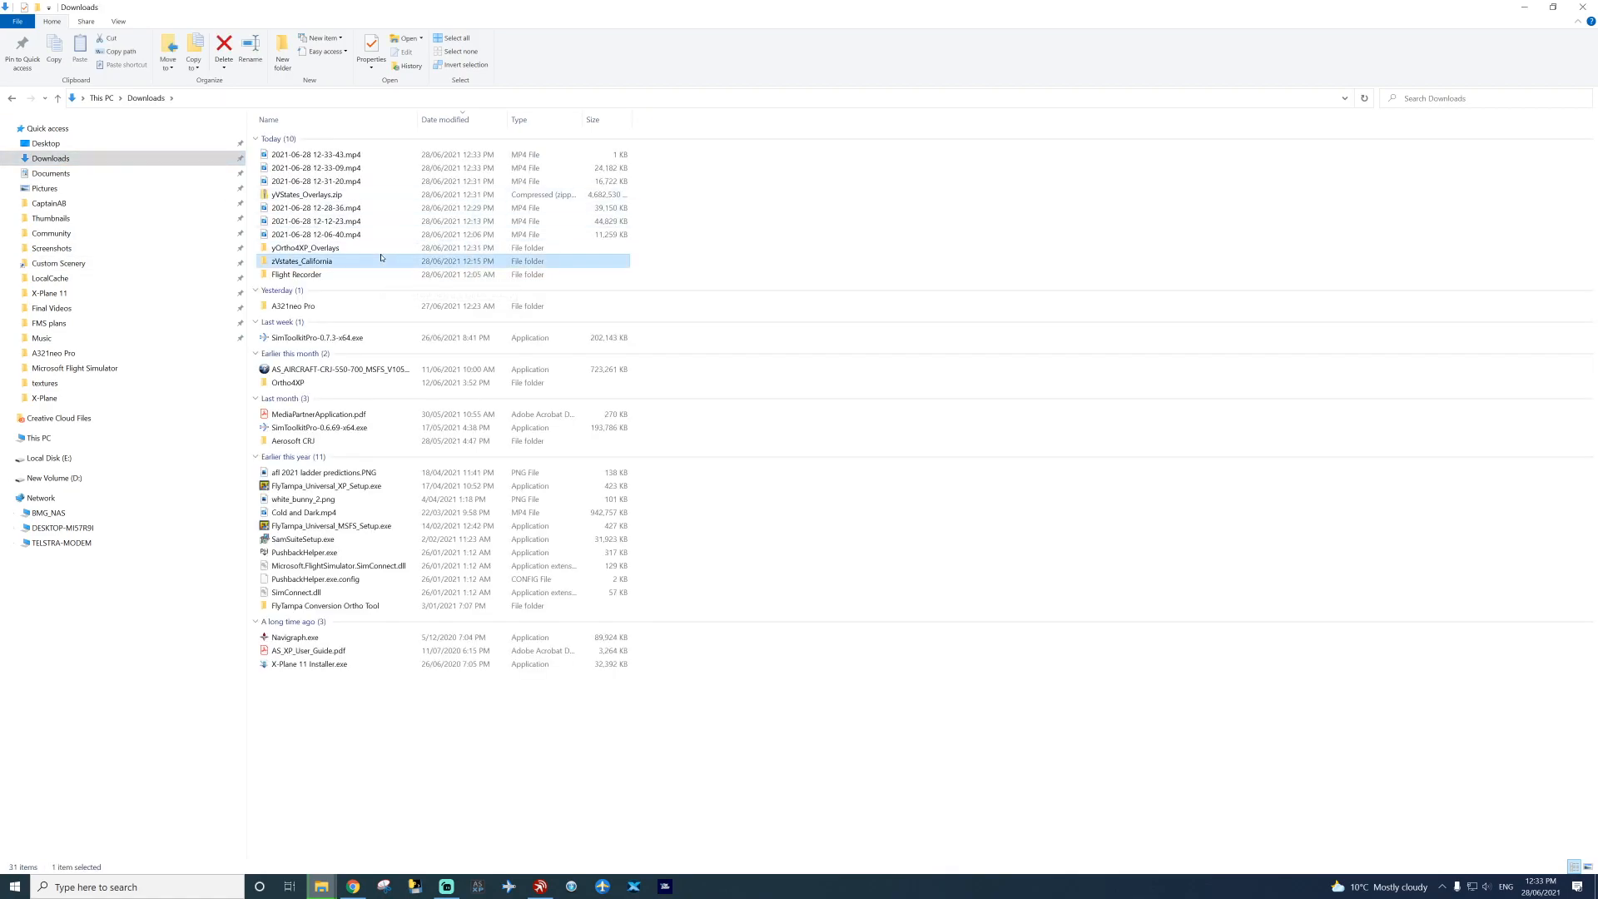
right_click(301, 262)
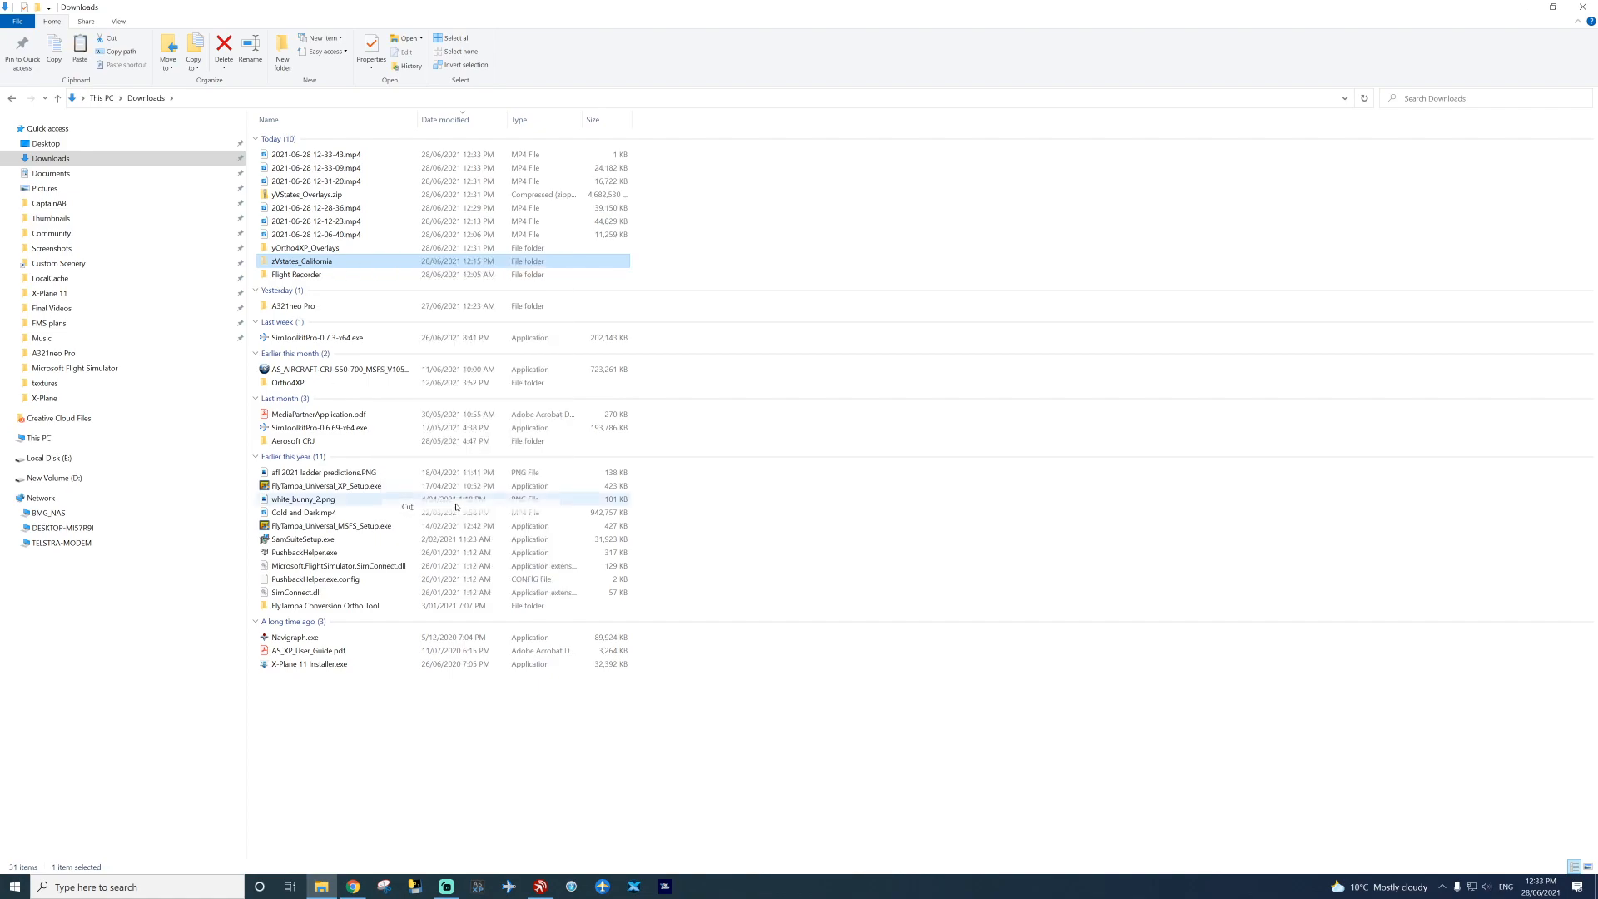
left_click(58, 263)
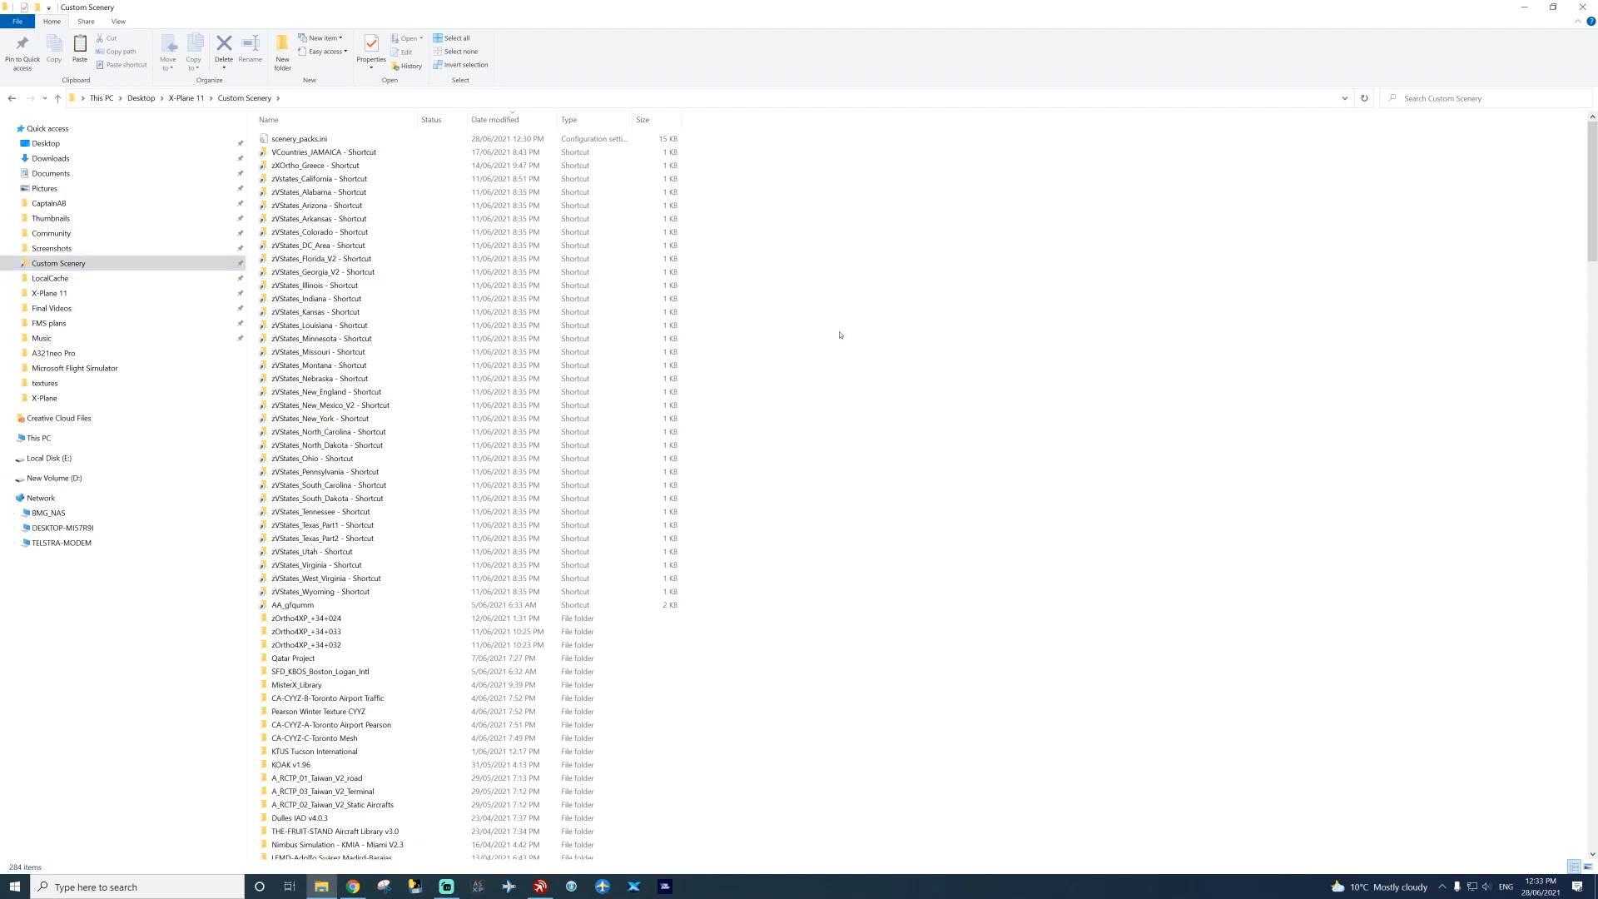
left_click(318, 178)
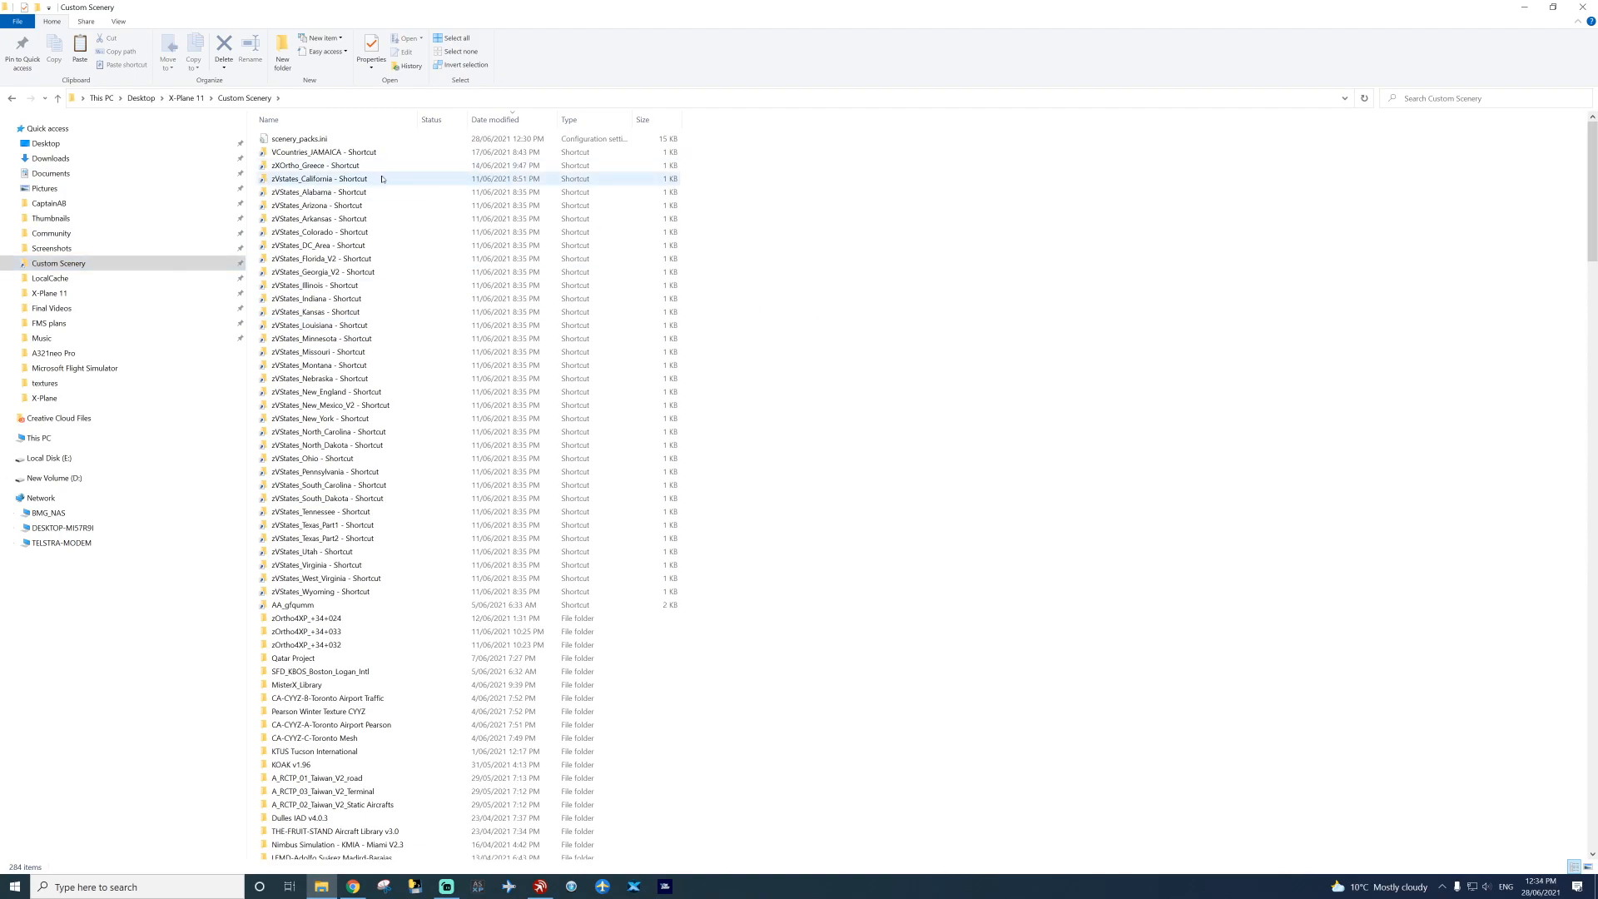
left_click(1034, 336)
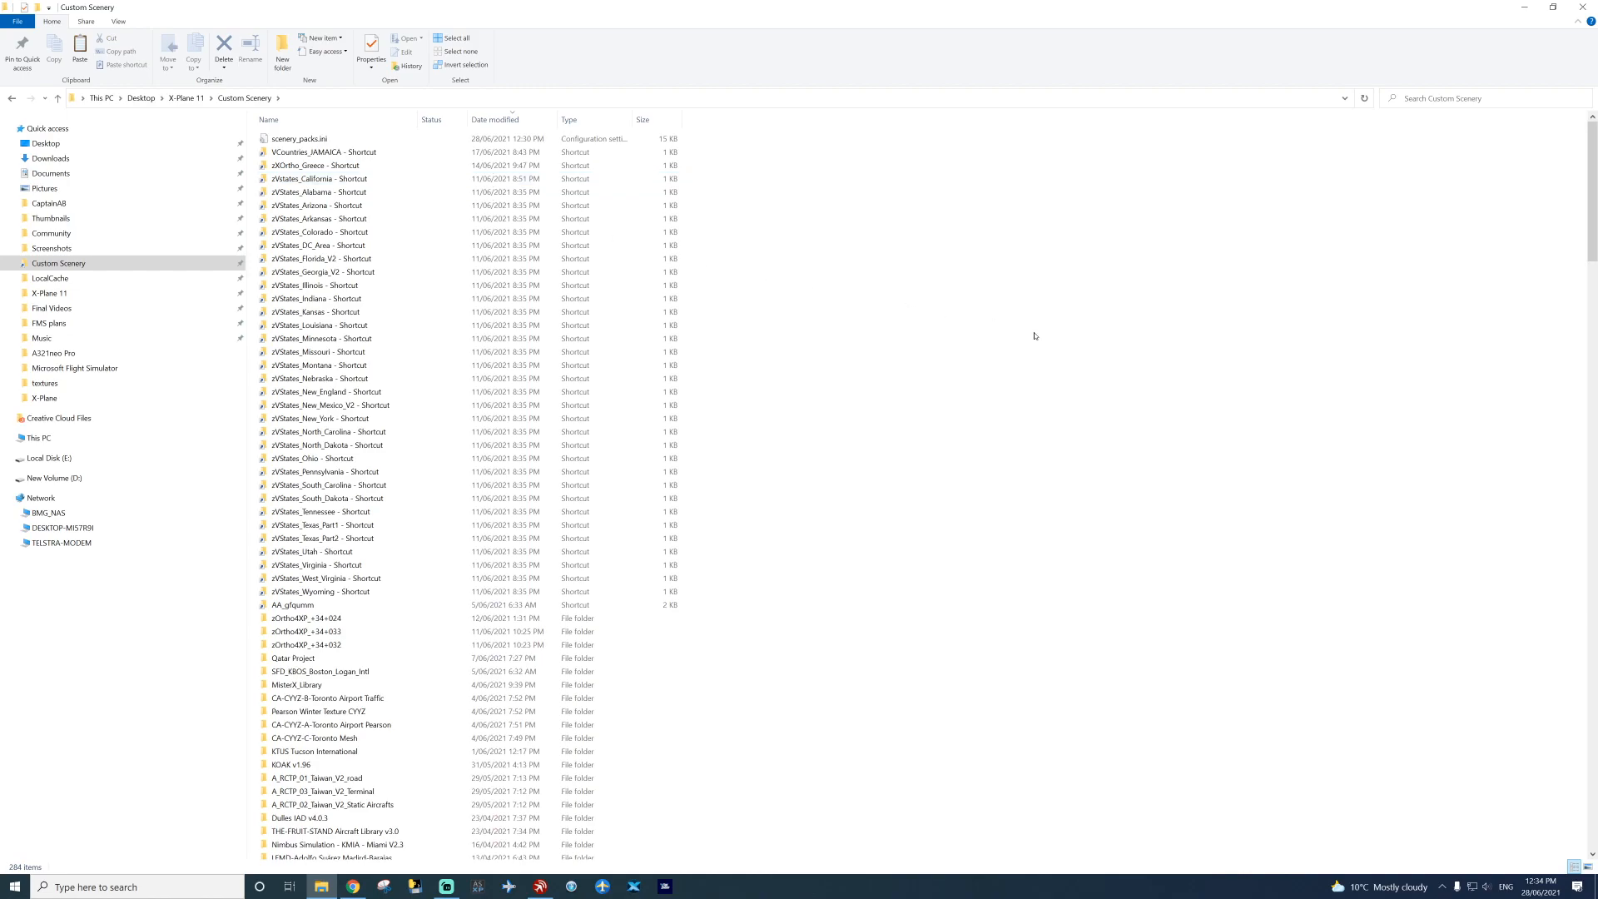
left_click(320, 378)
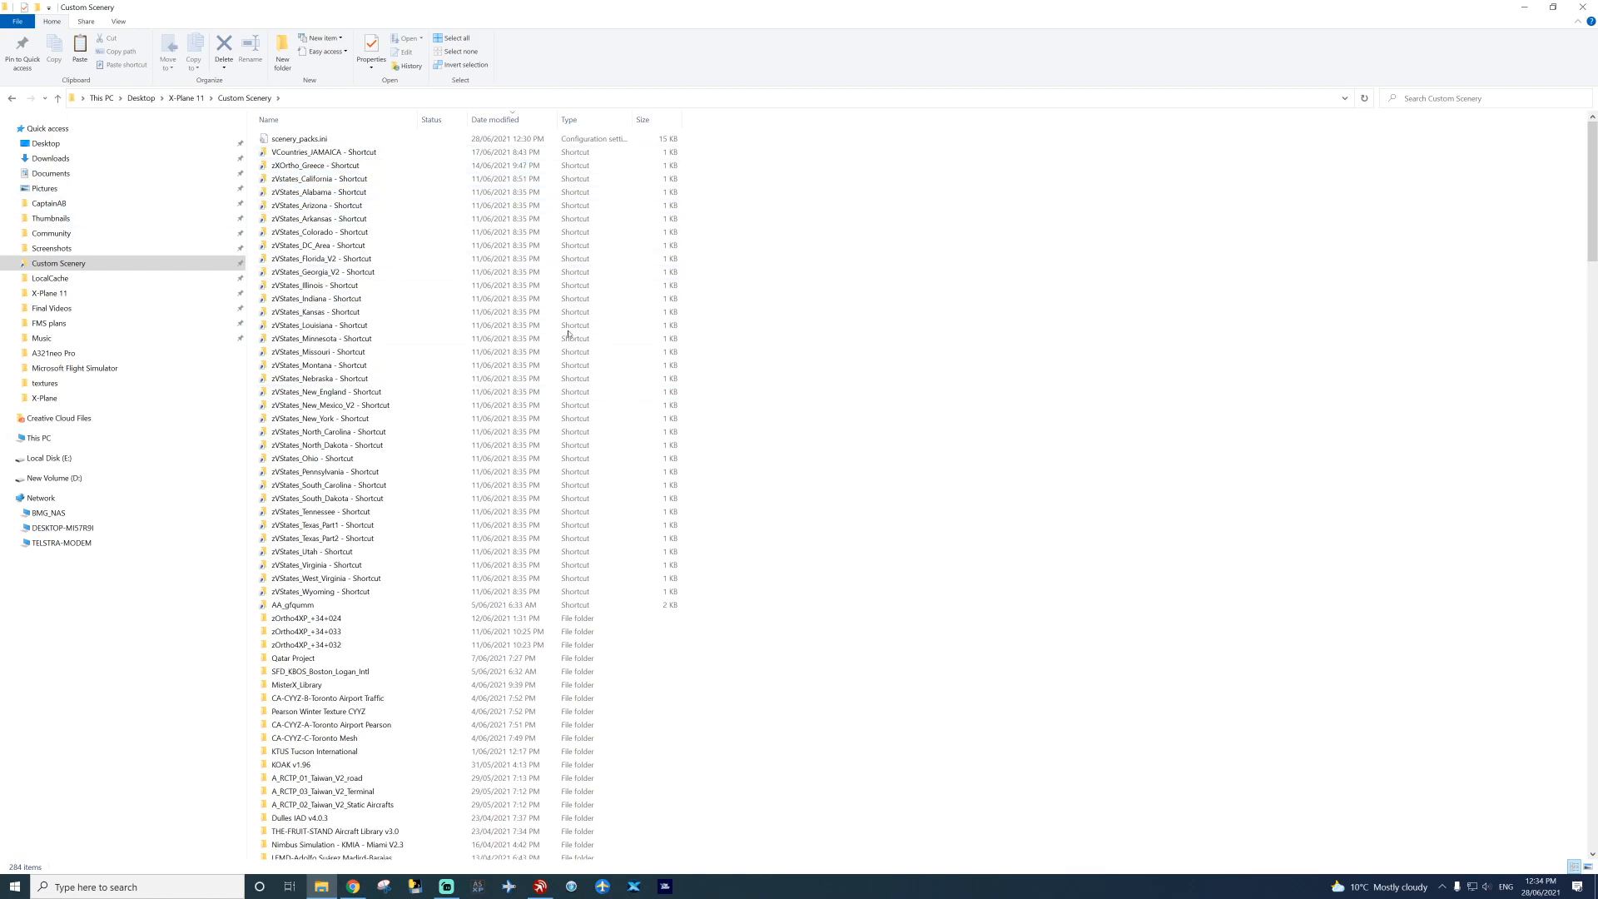
mouse_move(947, 453)
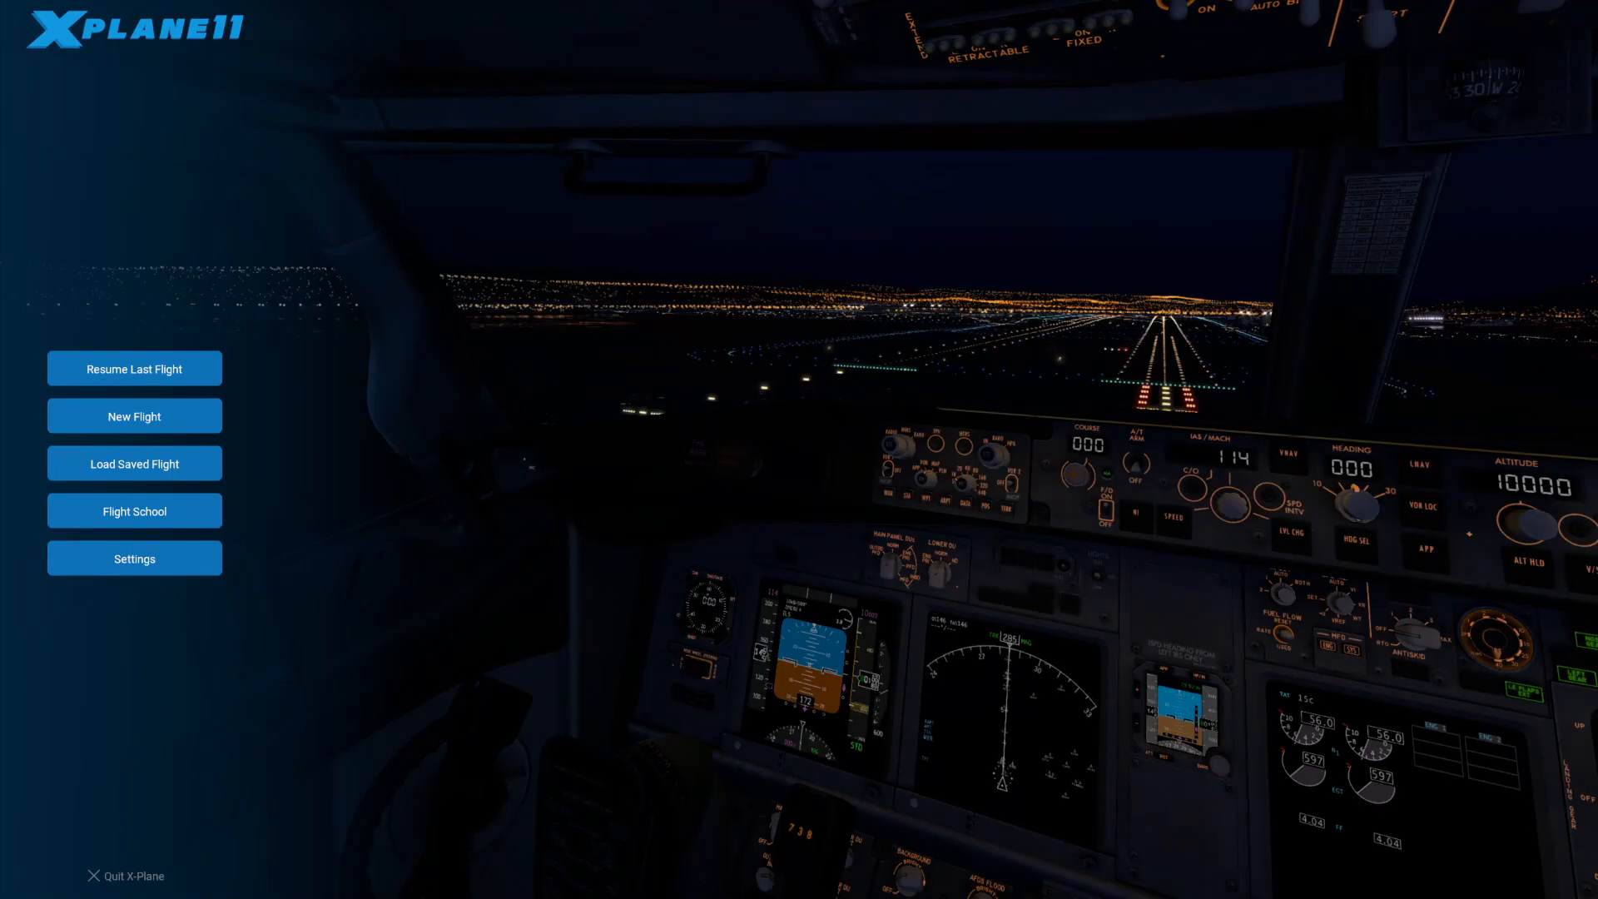
mouse_move(1120, 353)
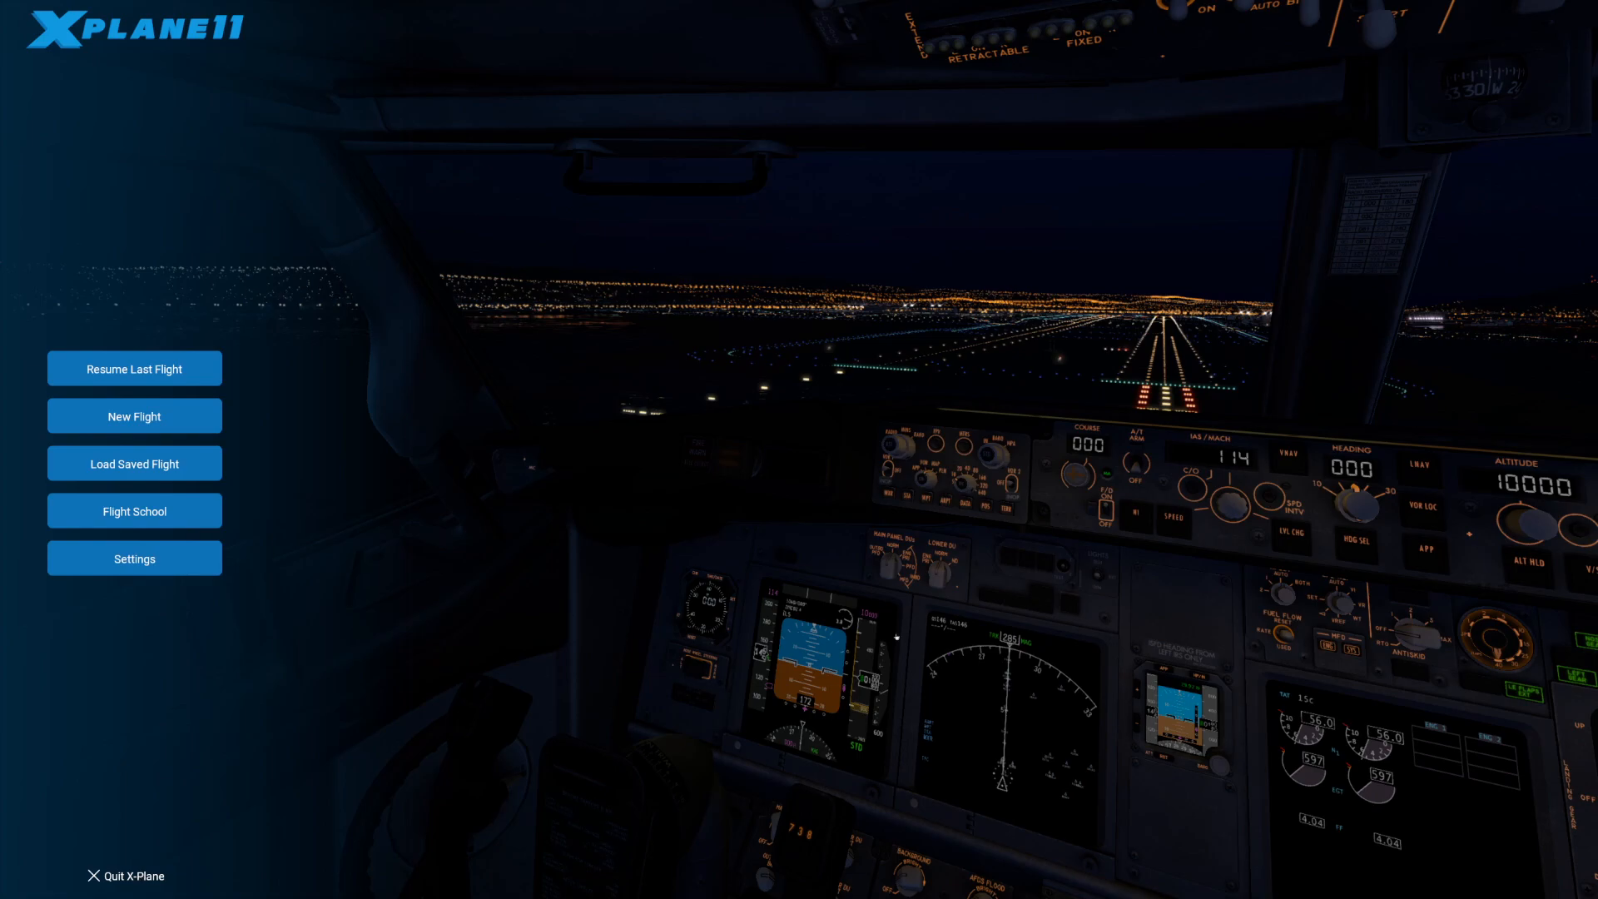
Step: Quit X-Plane 11 from its main menu after the new scenery registers
left_click(124, 874)
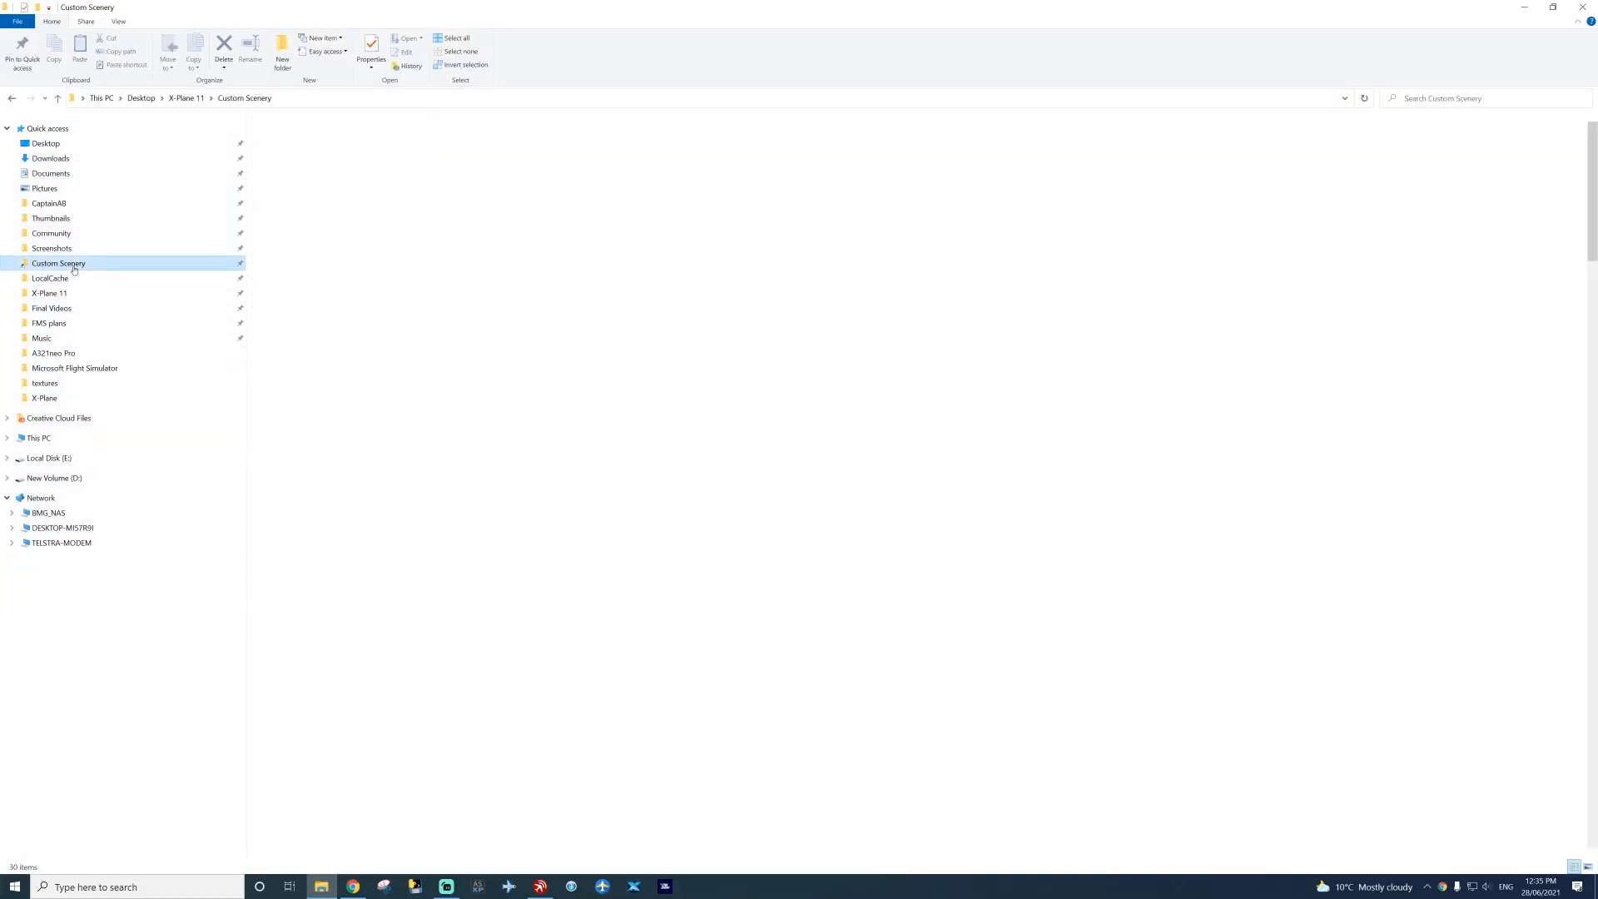
Step: Reopen Custom Scenery, now holding zVStates_California, and load scenery_packs.ini in Notepad
double_click(58, 263)
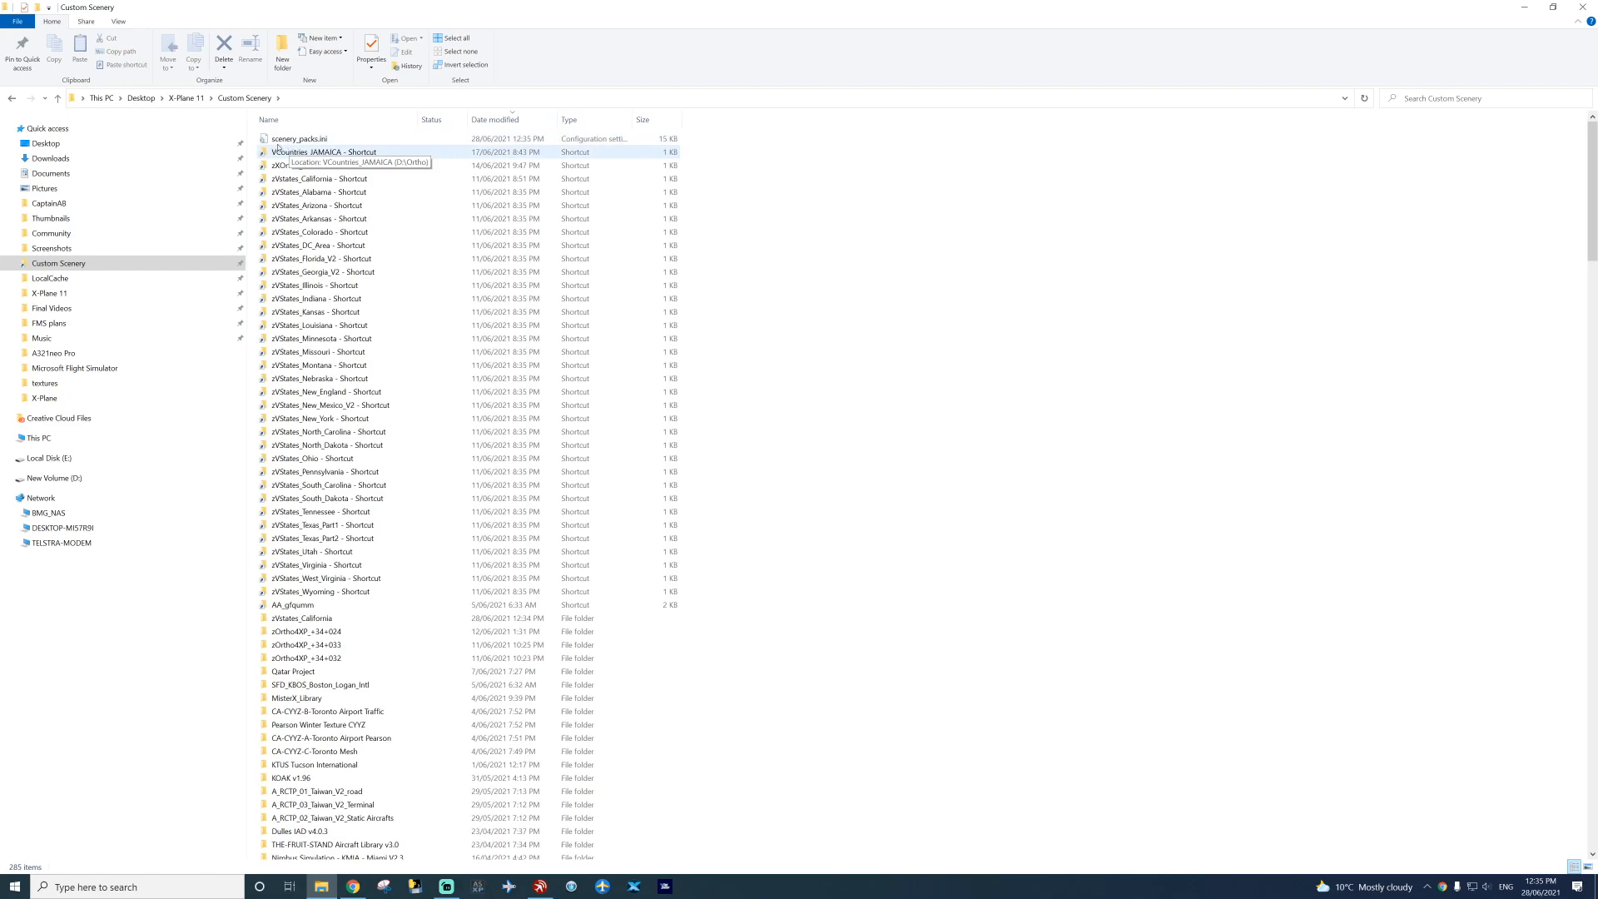
double_click(299, 138)
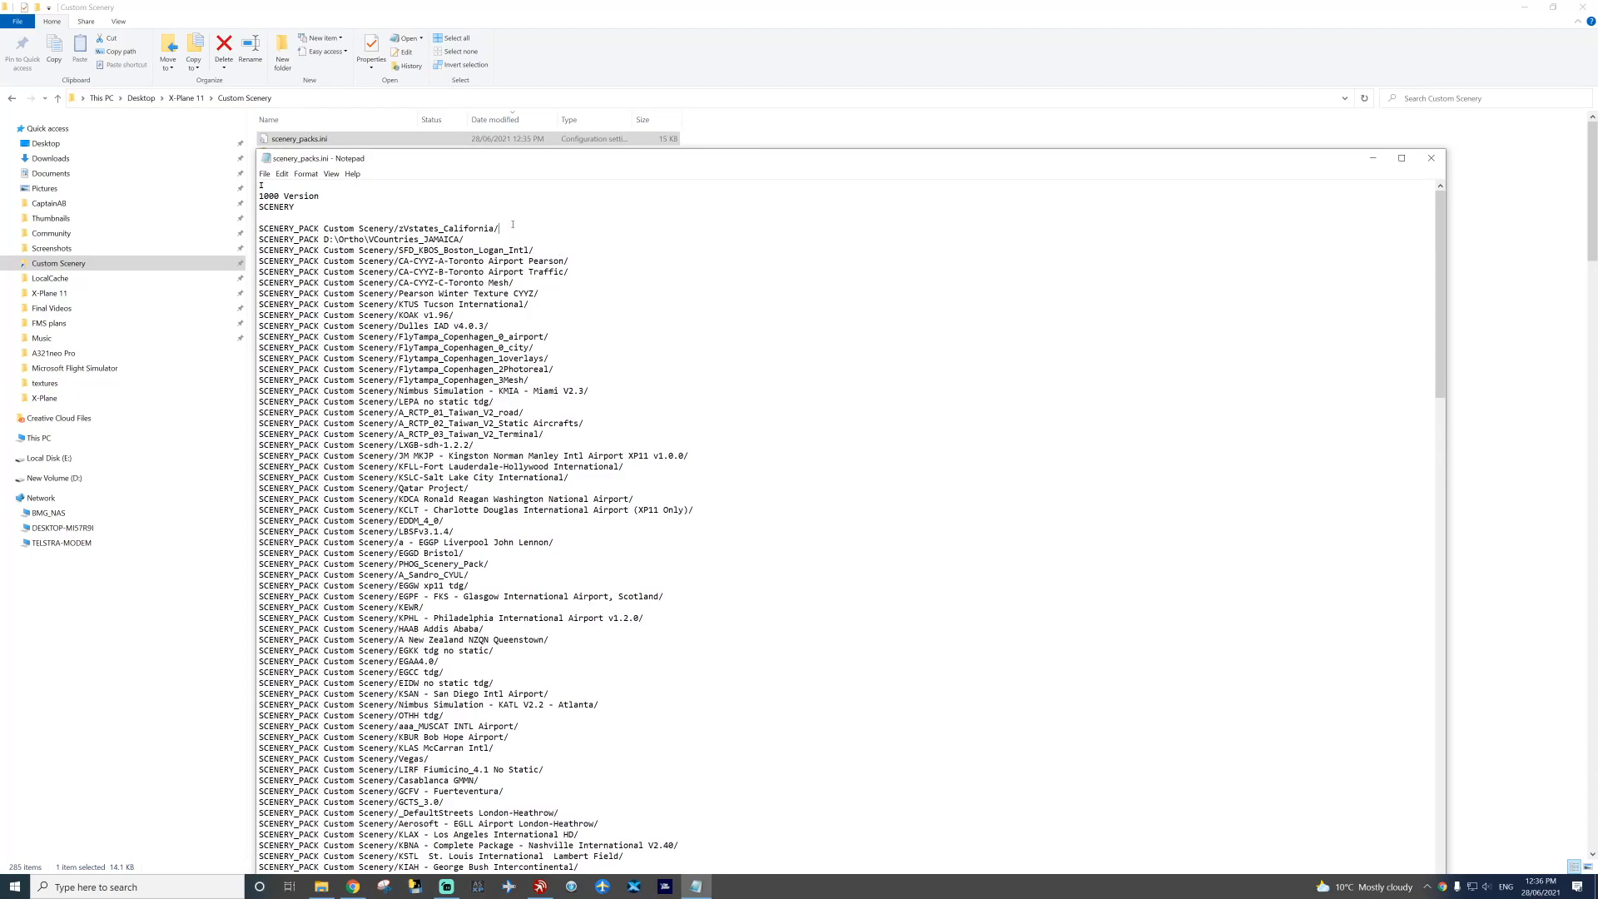
Step: Relocate the zVStates_California line from the top to after the zVStates_Utah entry
double_click(440, 228)
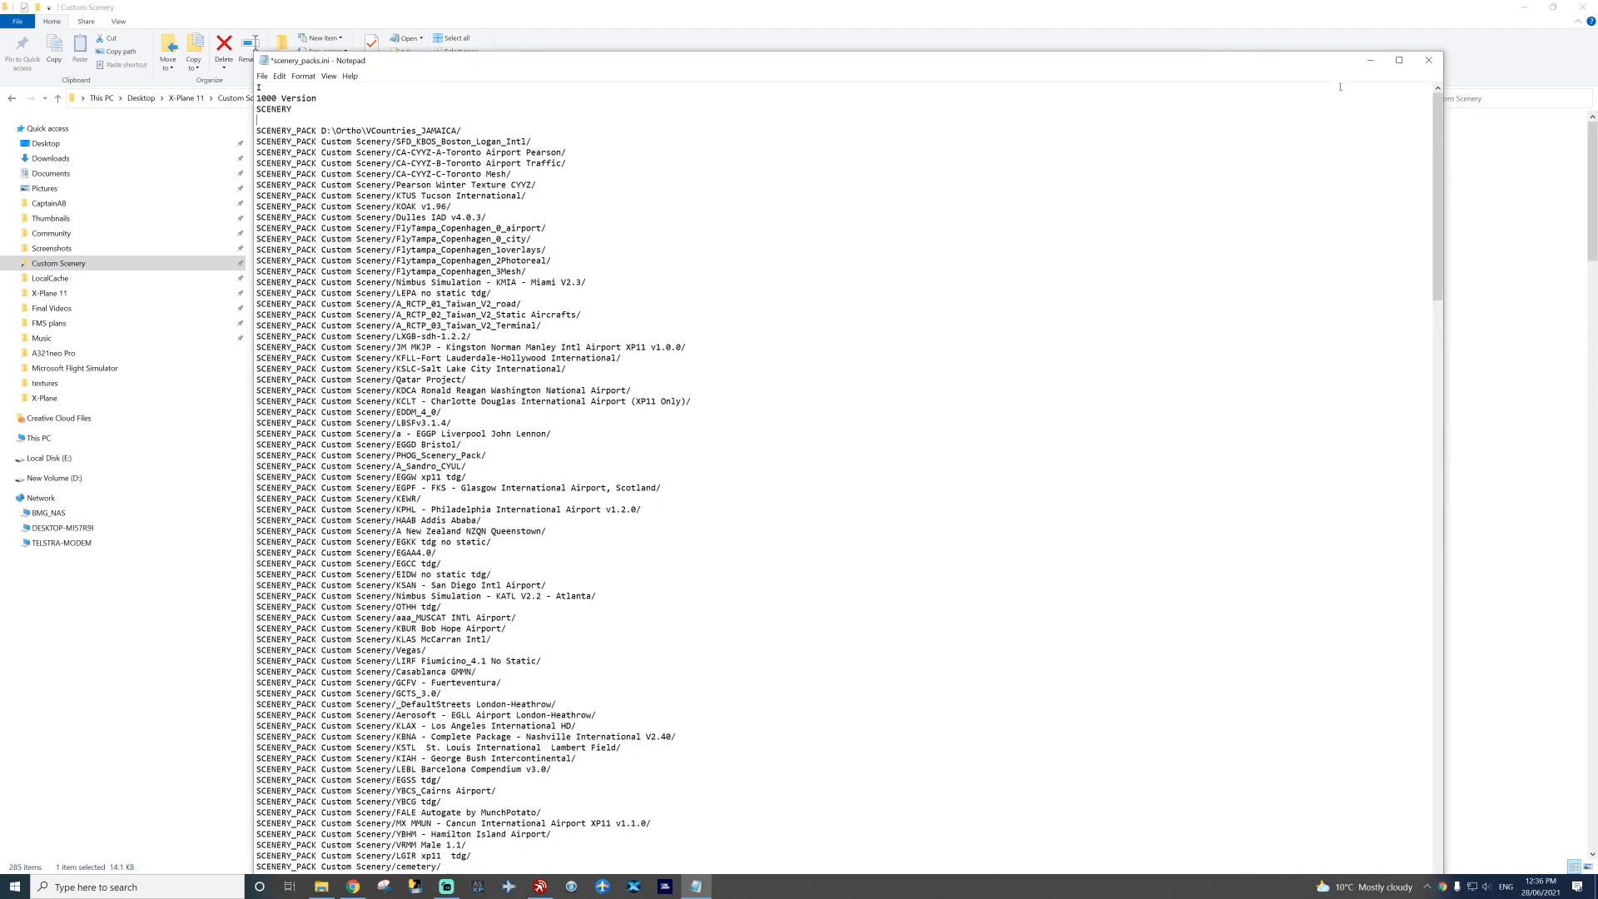
scroll("down", 3)
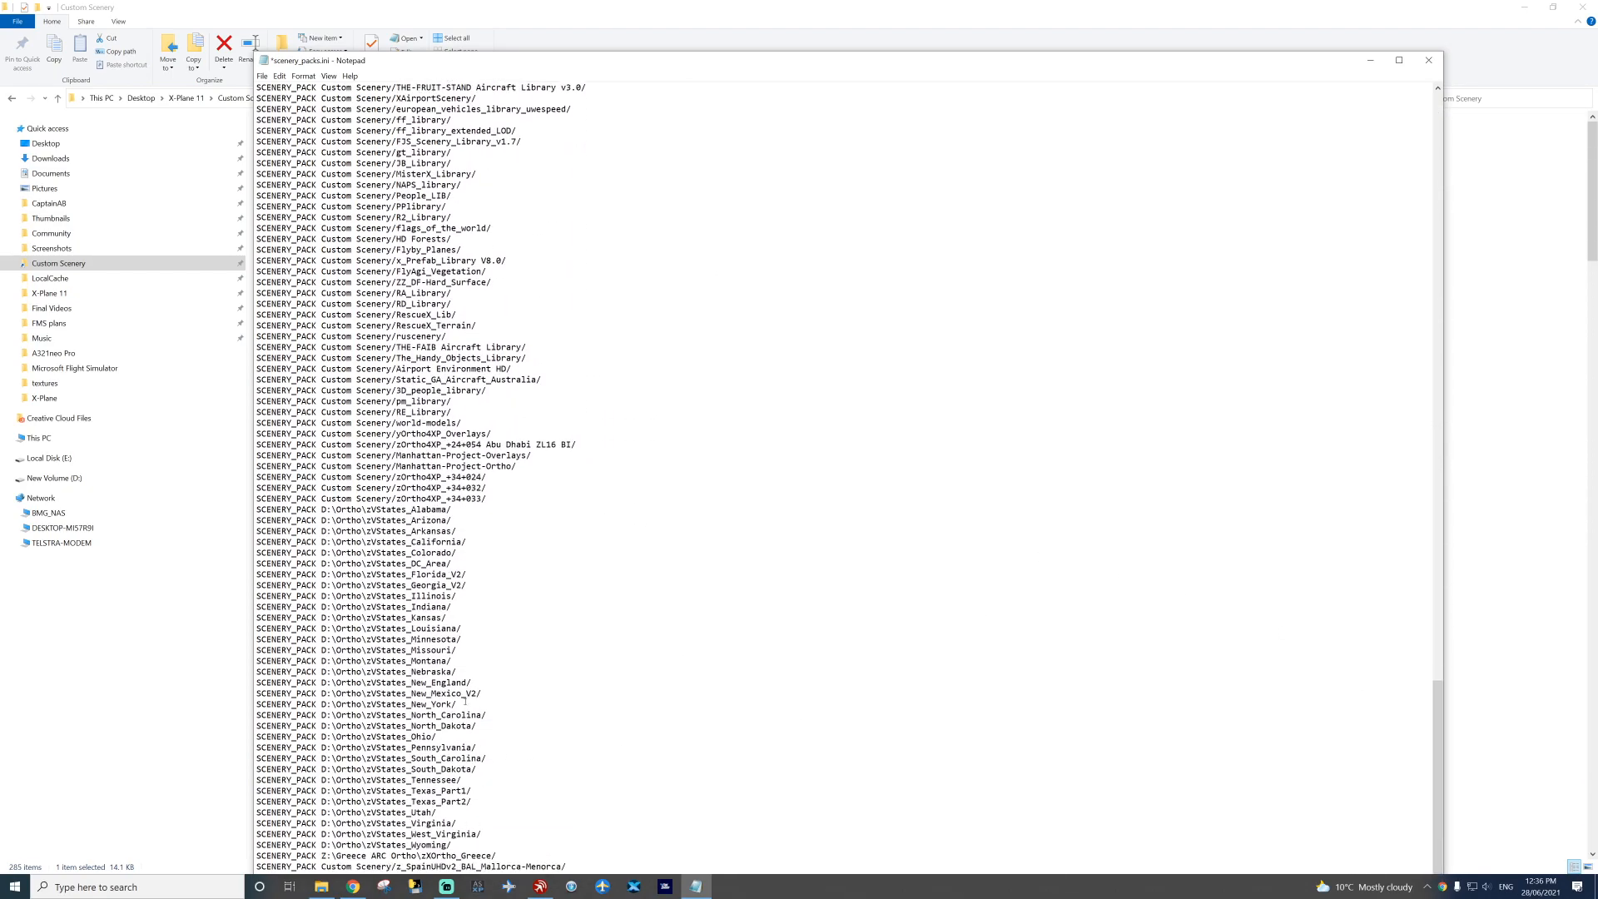
mouse_move(480, 809)
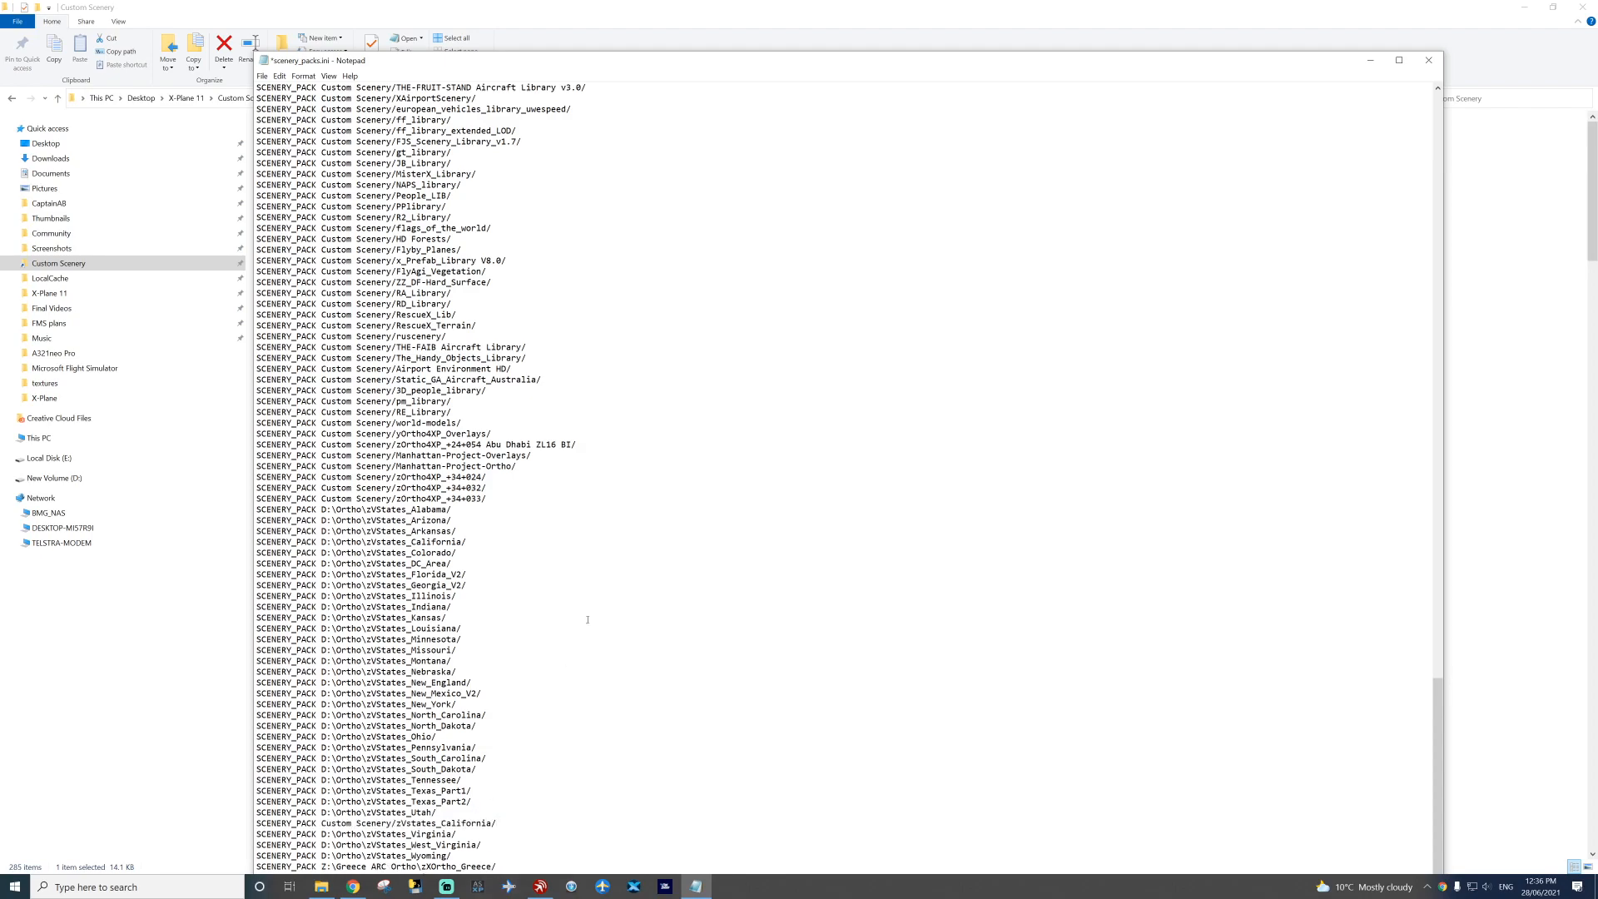
scroll("up", 3)
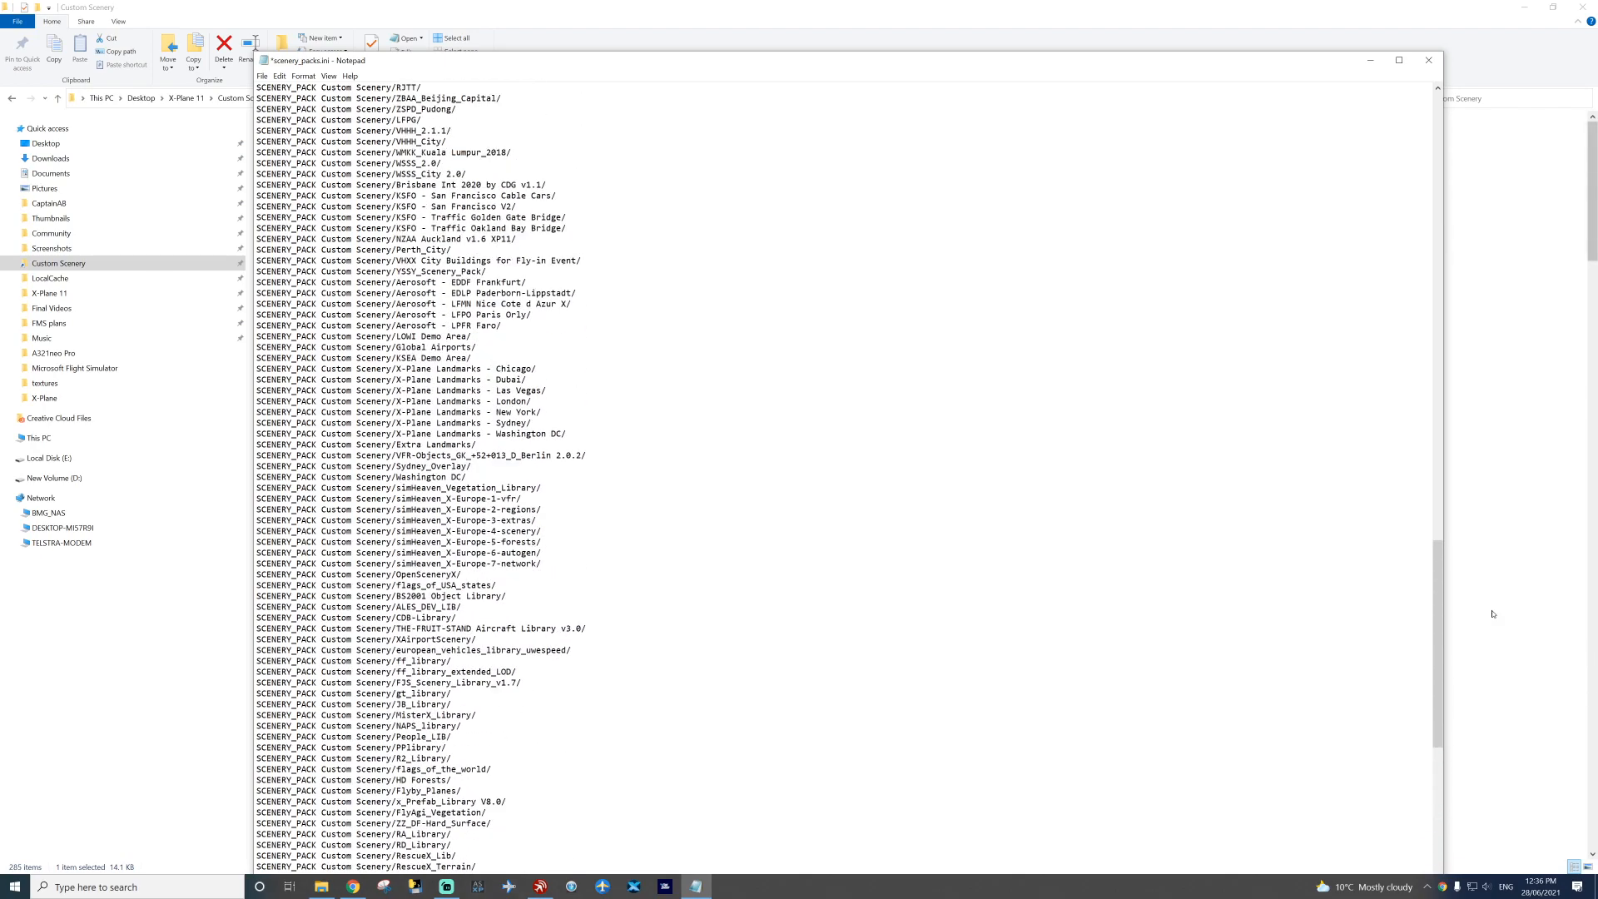
scroll("up", 3)
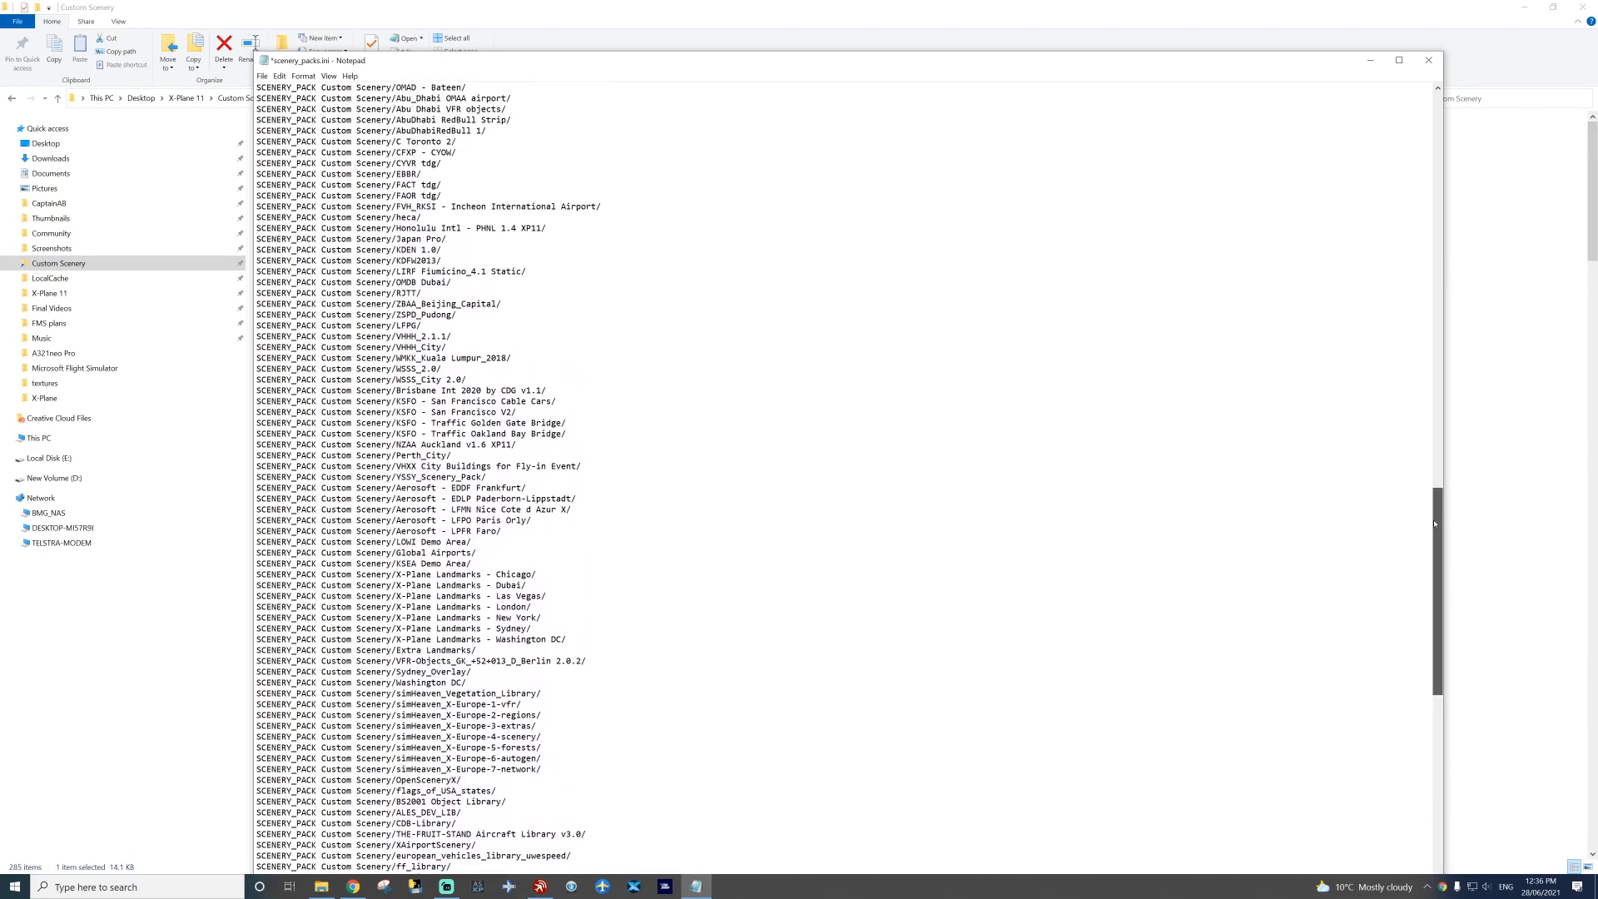
scroll("down", 3)
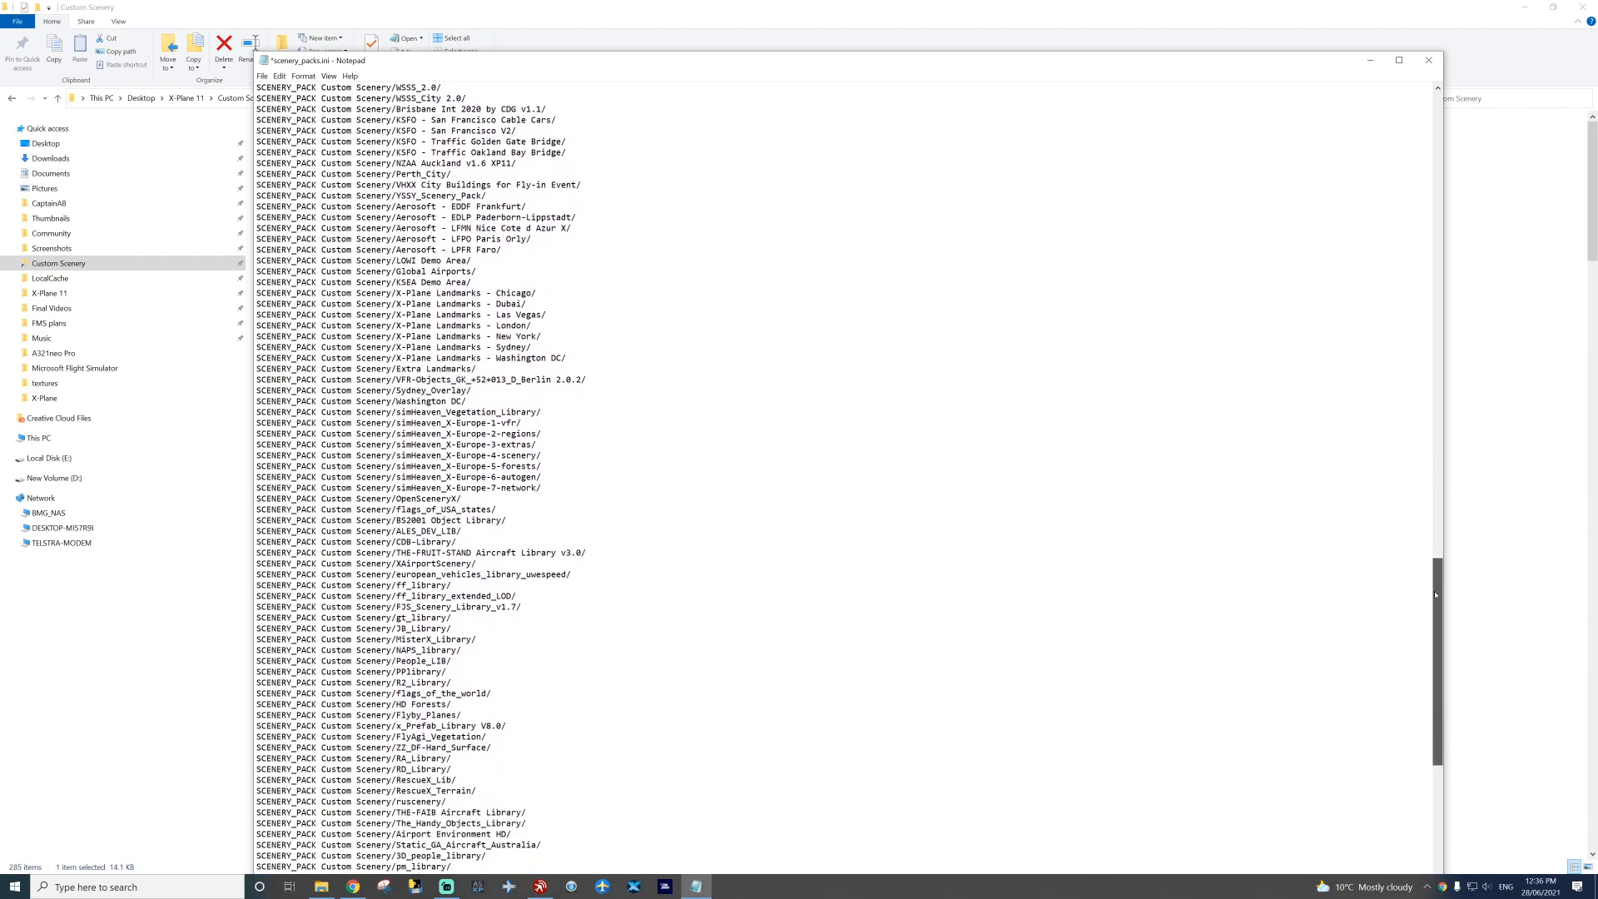
scroll("down", 3)
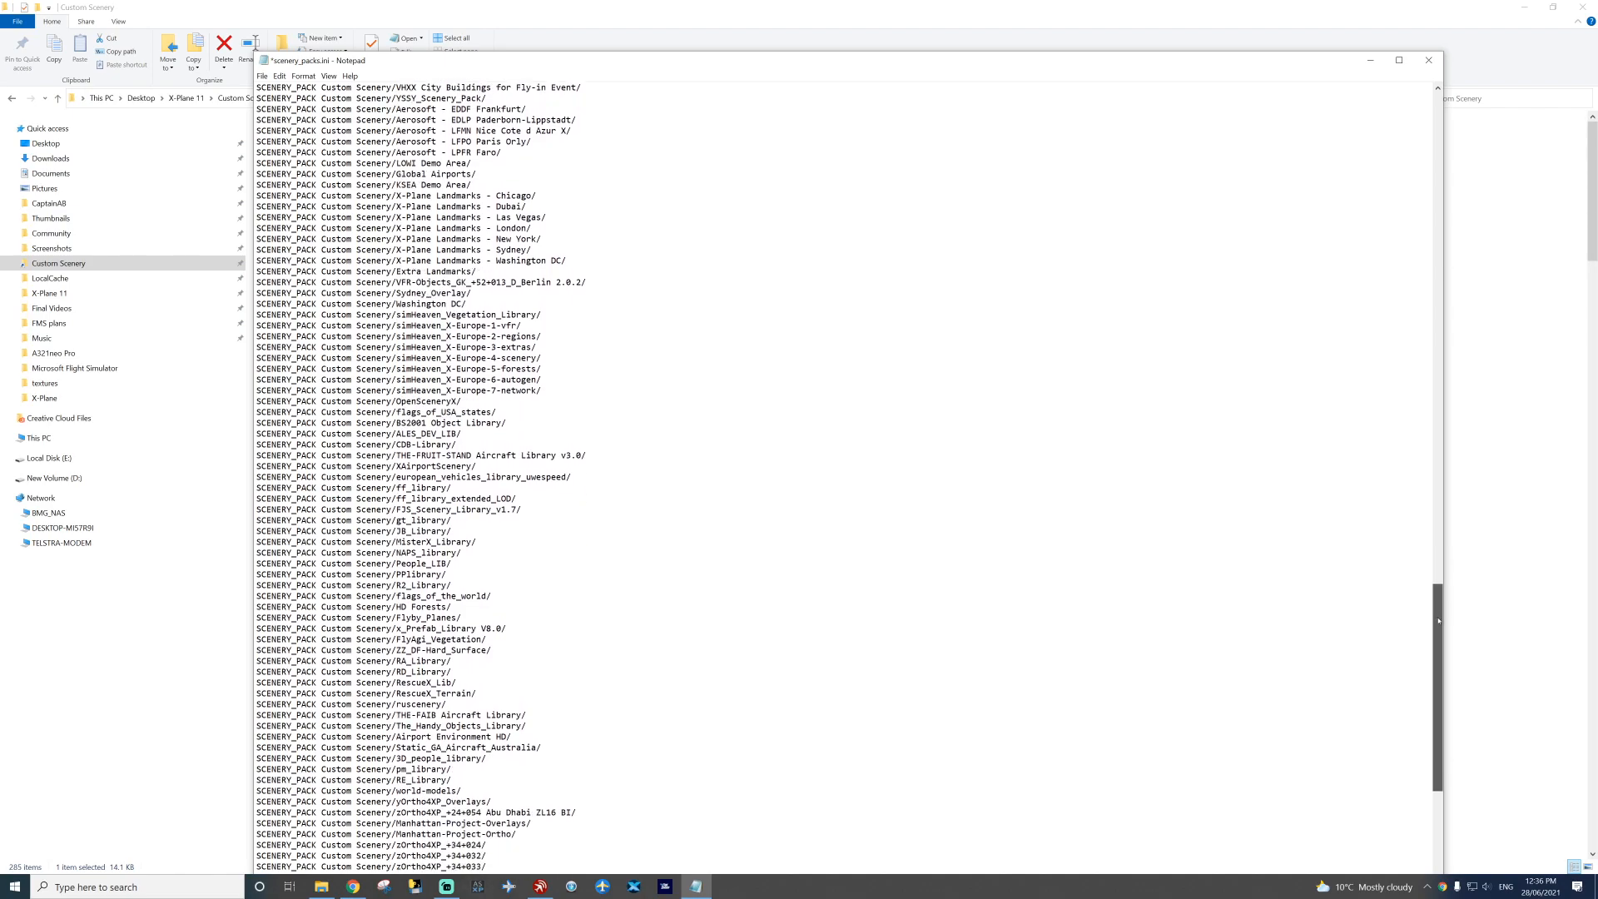
scroll("down", 3)
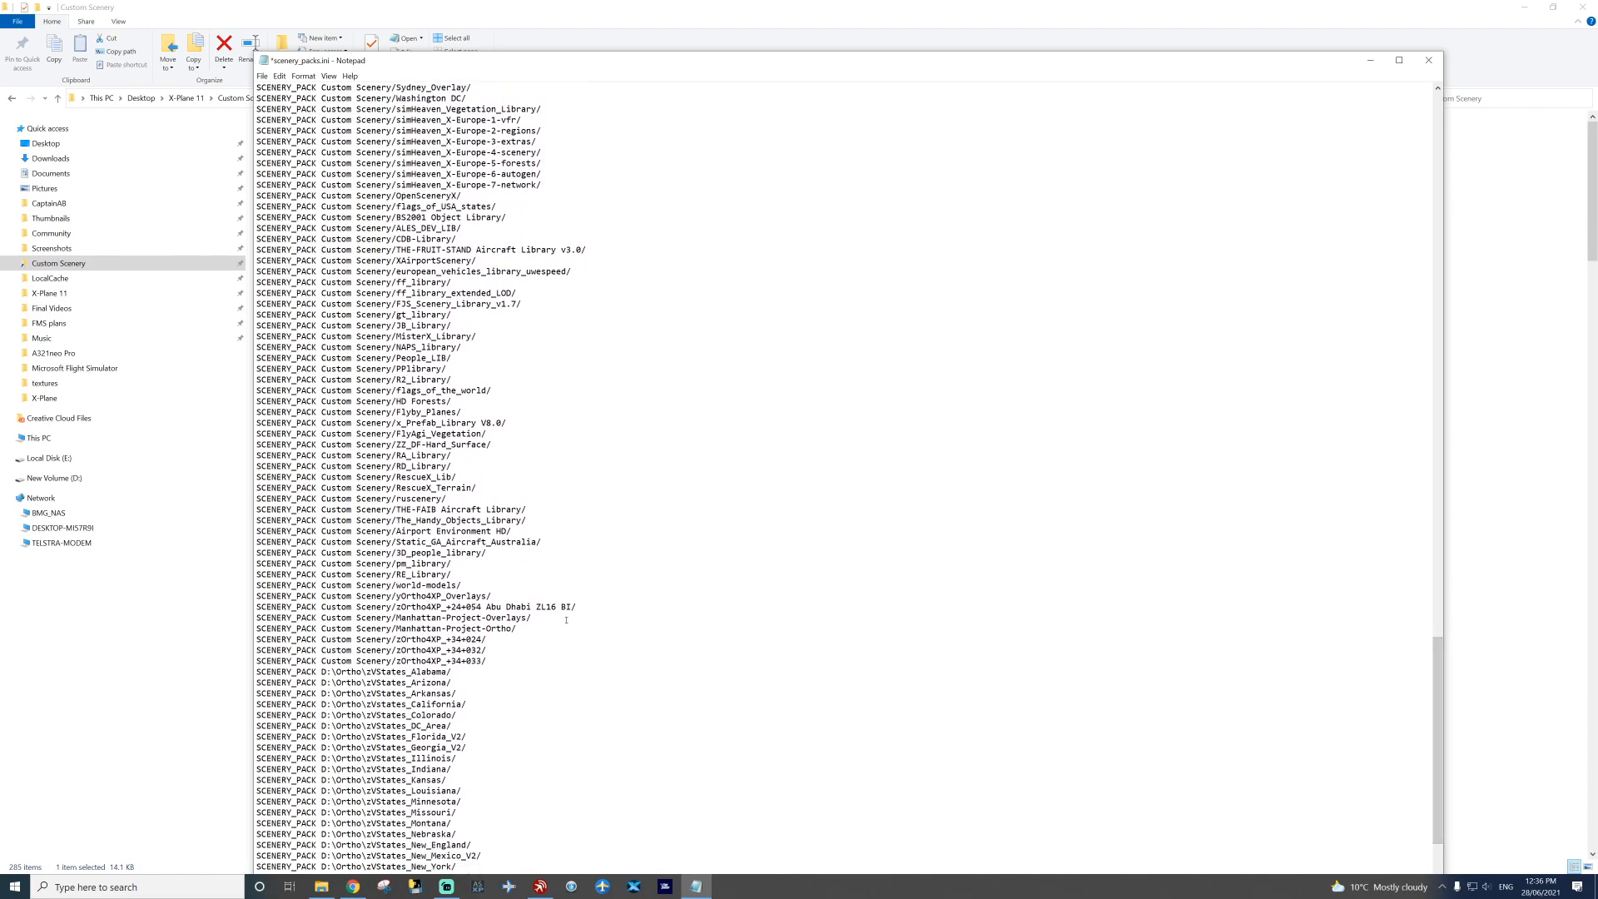
mouse_move(534, 672)
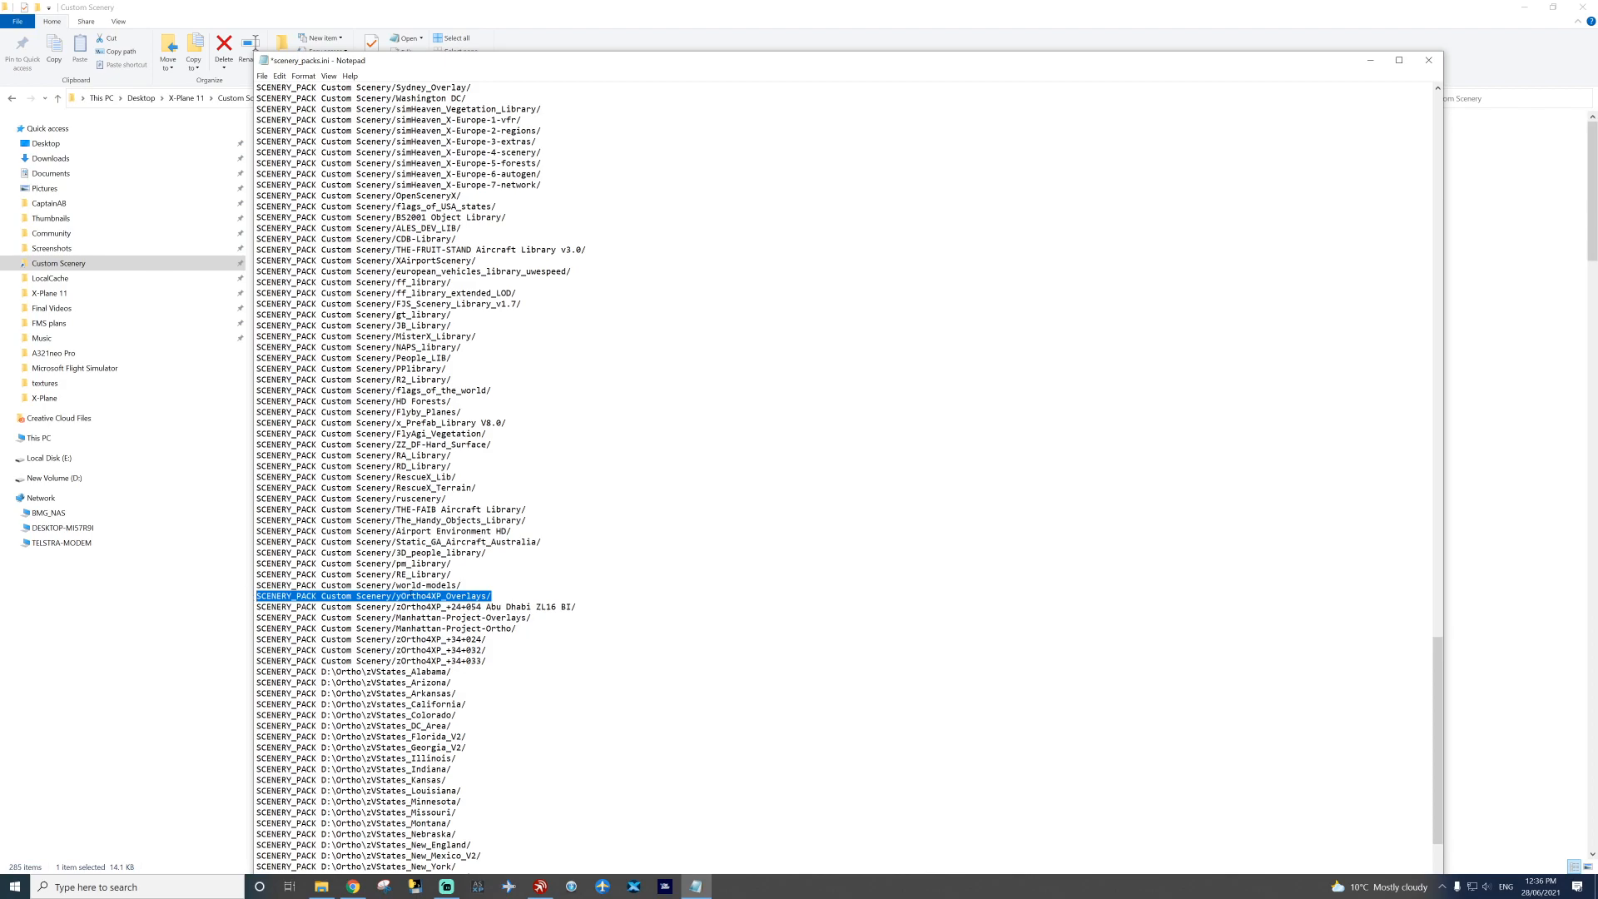
mouse_move(1438, 659)
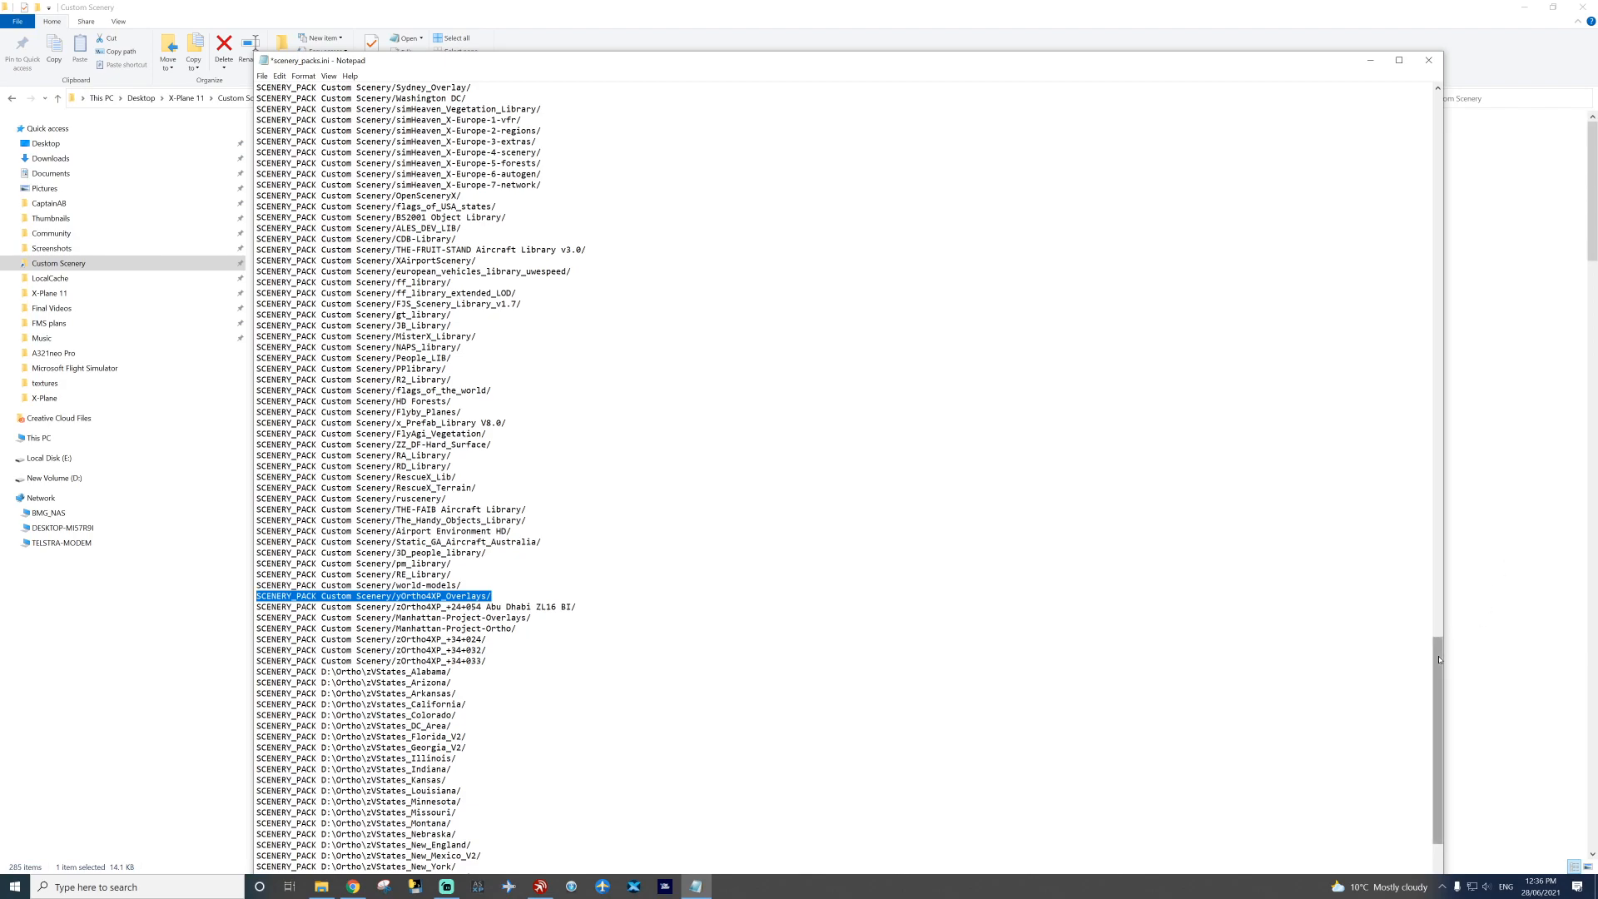
Step: Save scenery_packs.ini with California sitting between the Utah and Virginia ortho packs
scroll("down", 3)
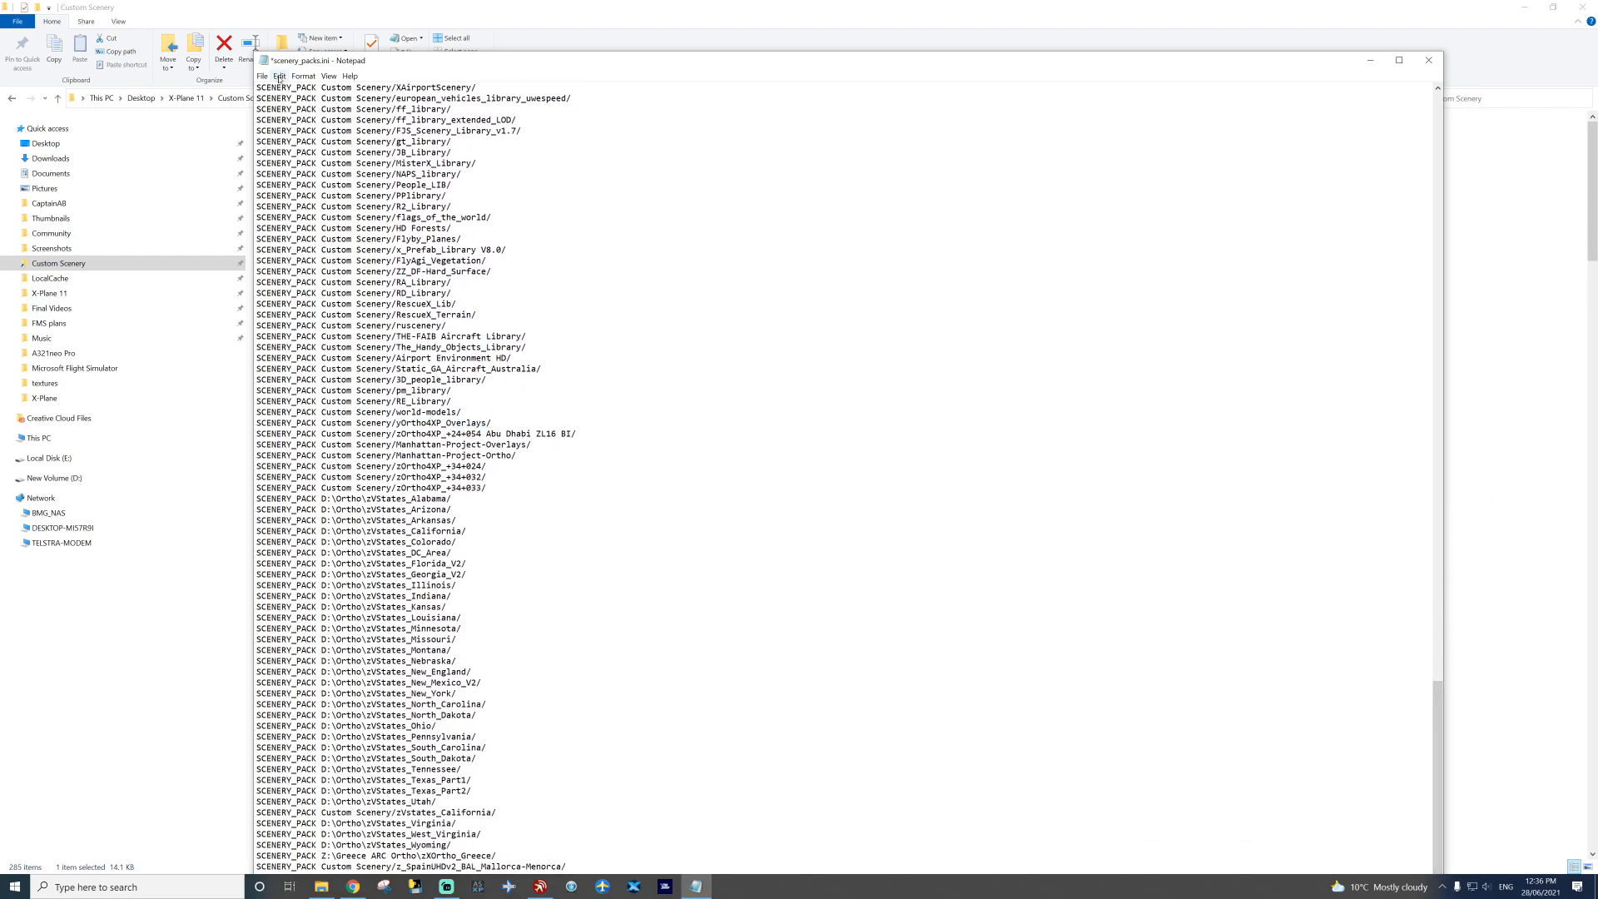
left_click(261, 77)
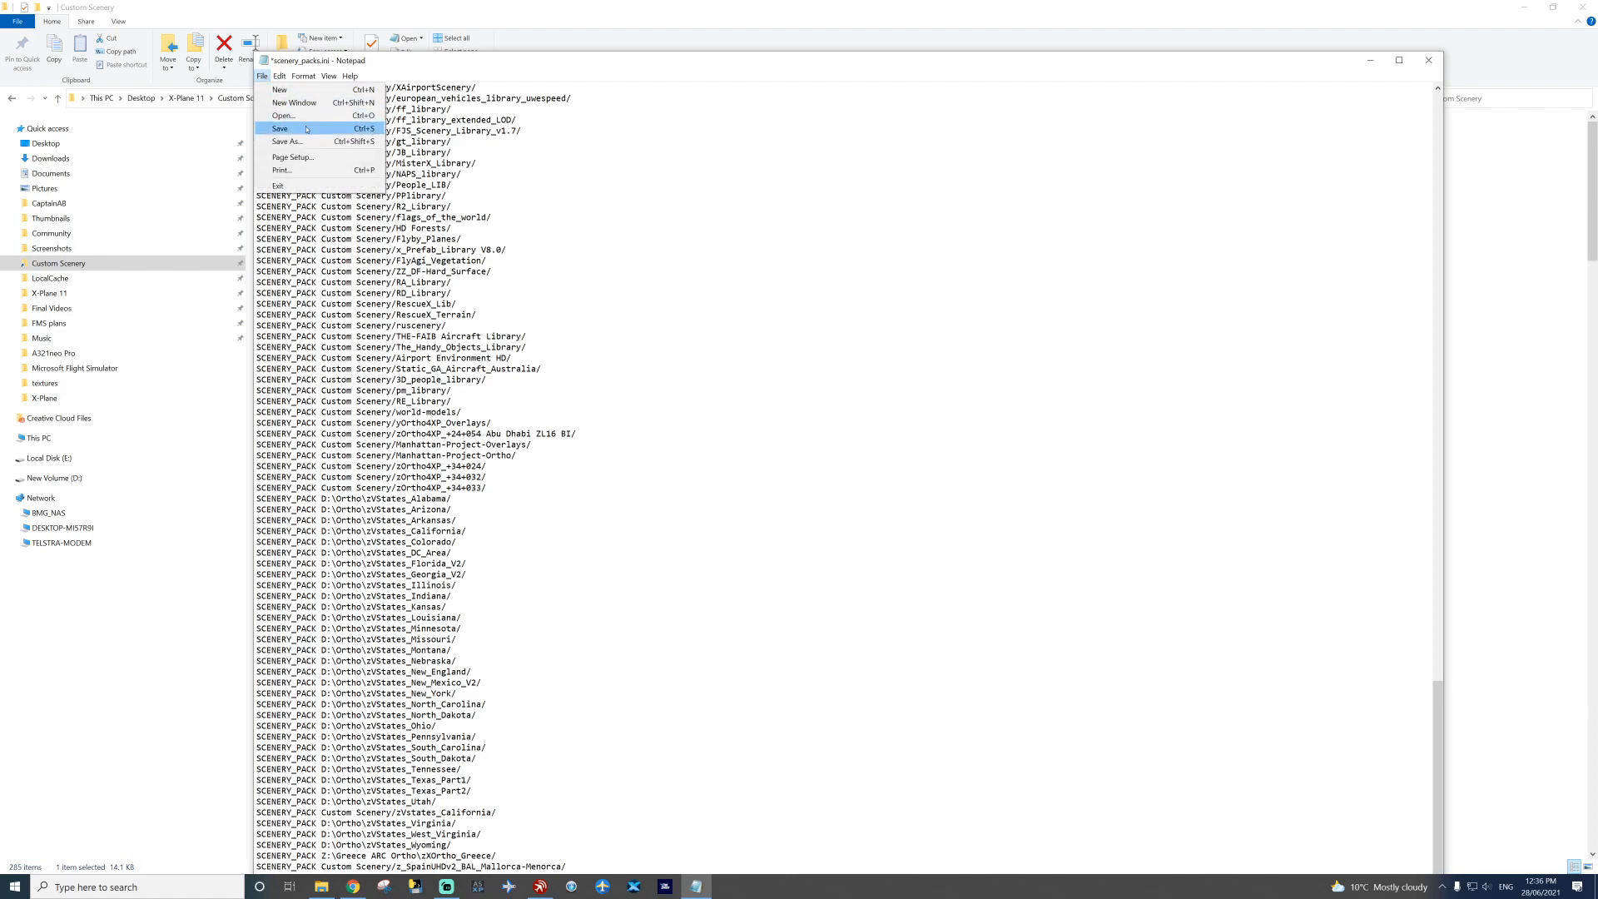
left_click(278, 128)
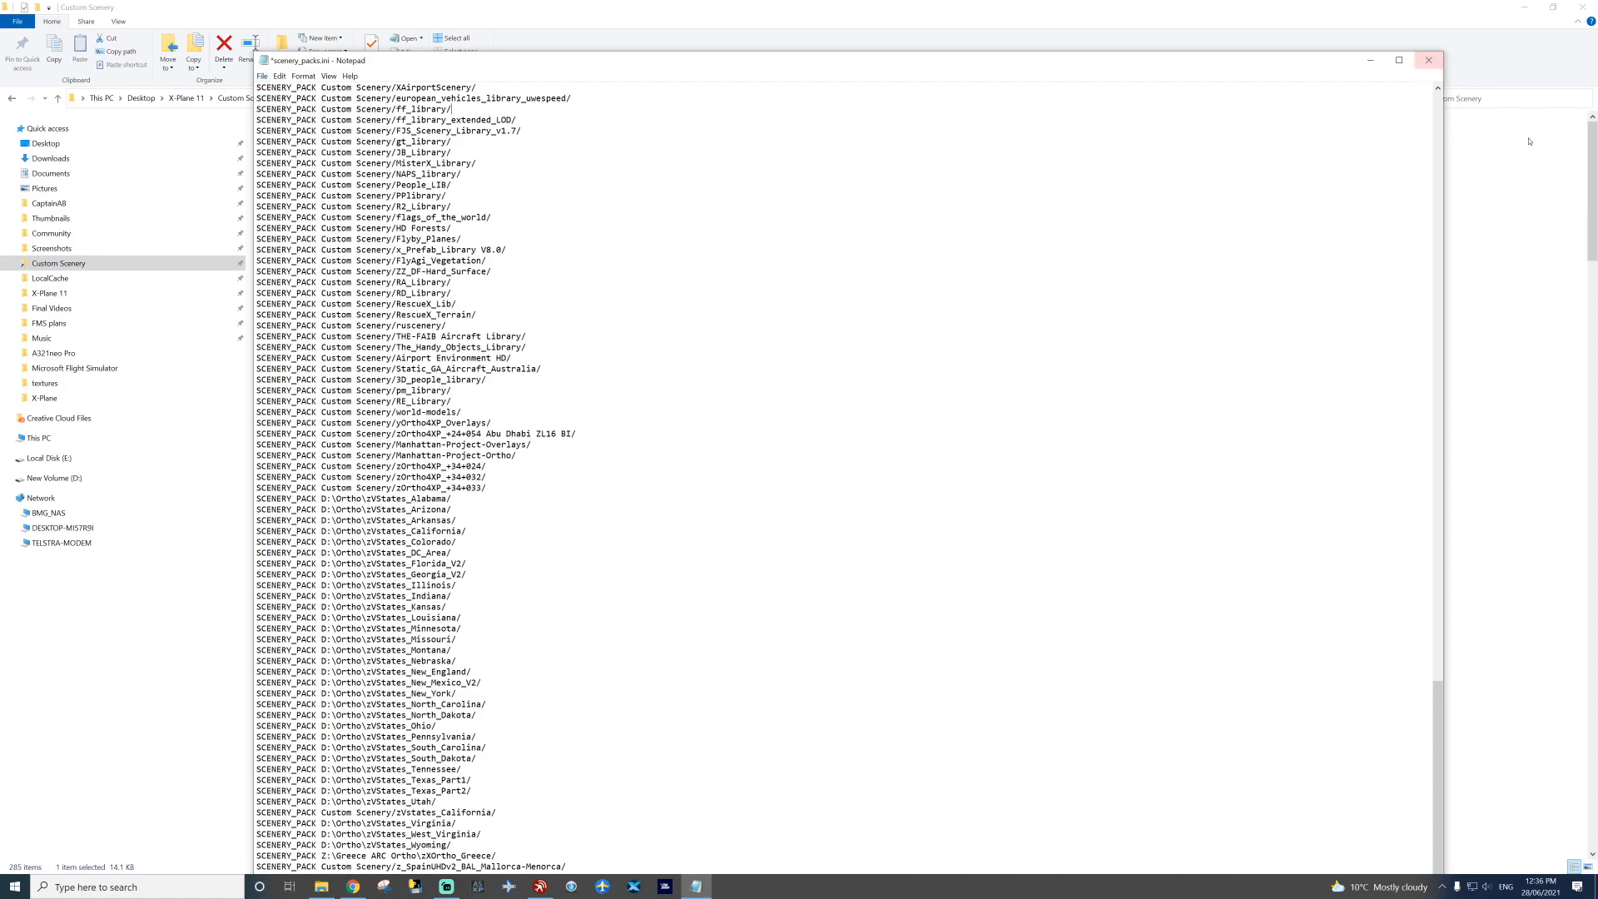